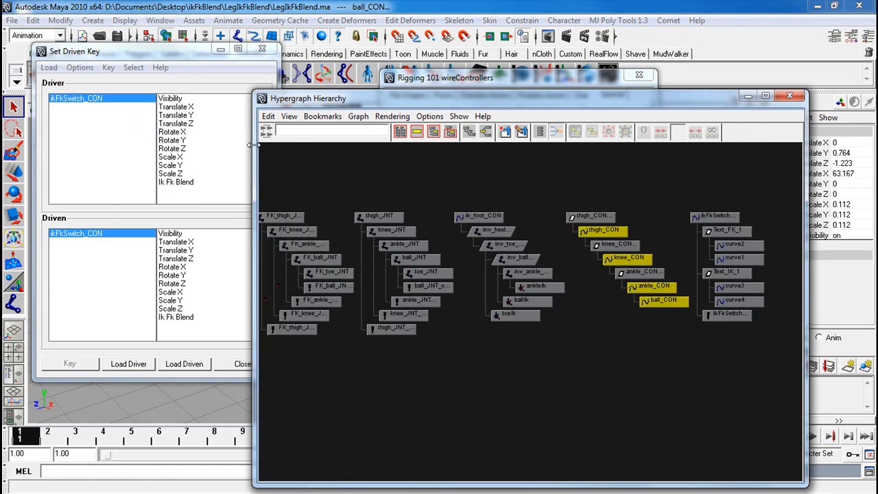
# - Add the thigh and knee orient constraints and IK label to the selection and load them as driven
pyautogui.click(521, 299)
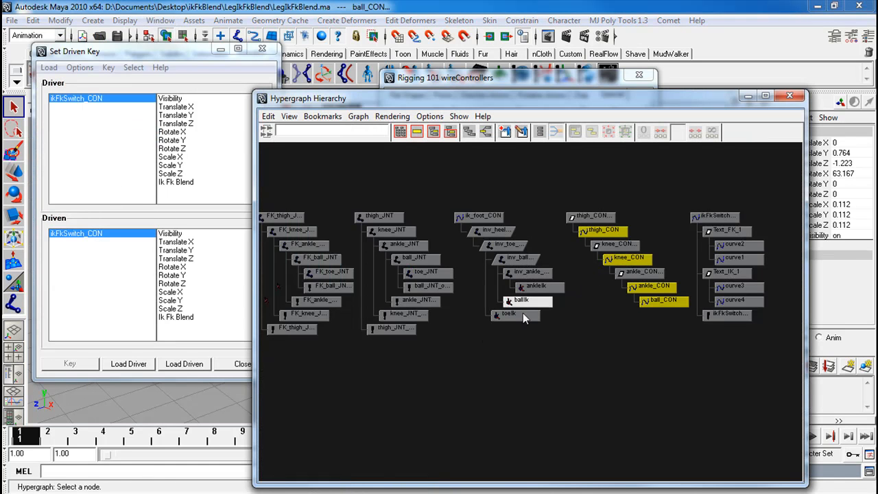
pyautogui.click(379, 216)
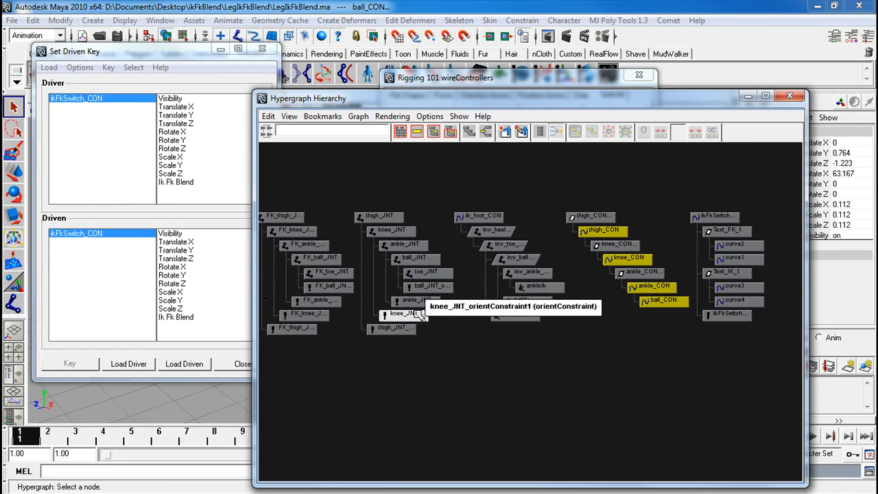
pyautogui.moveTo(463, 291)
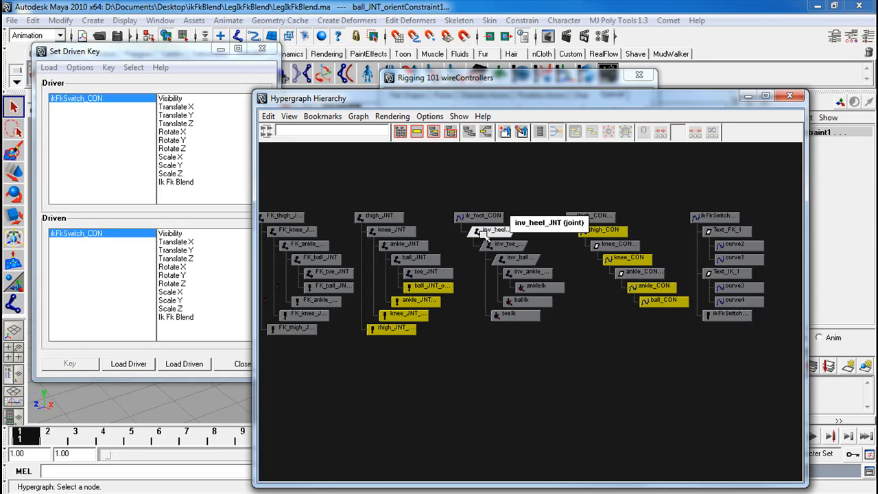
pyautogui.click(727, 273)
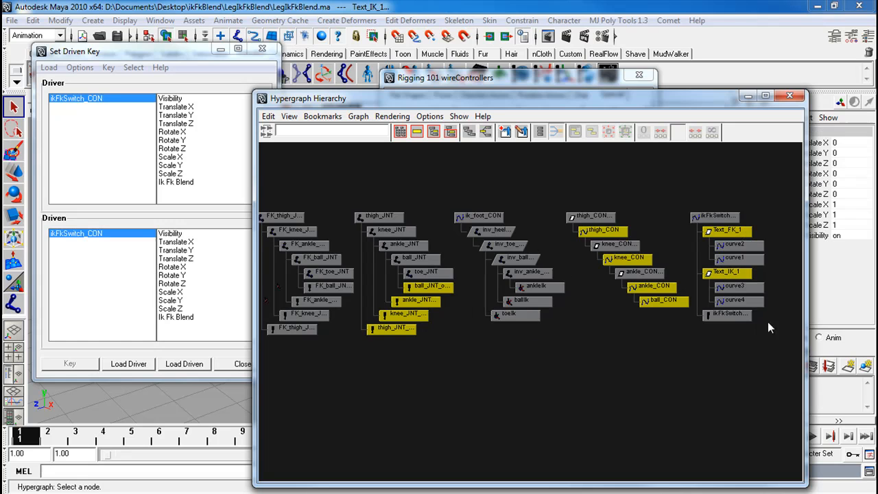
pyautogui.moveTo(615, 244)
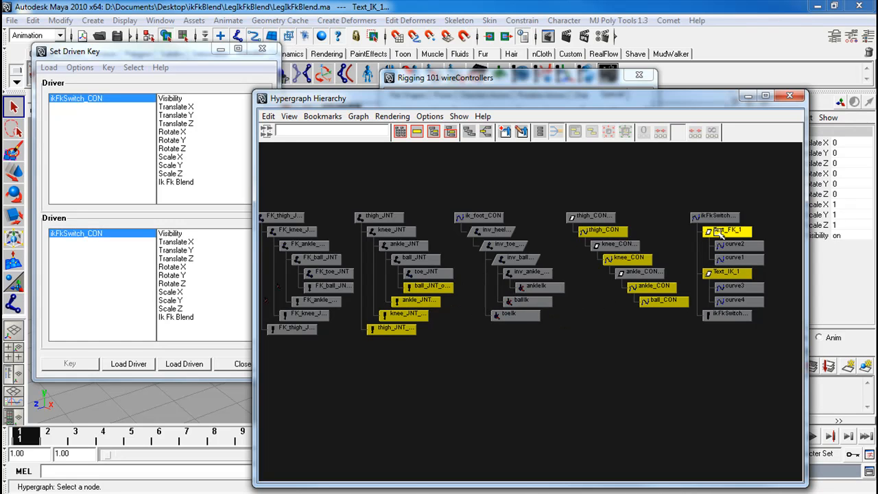
pyautogui.click(184, 364)
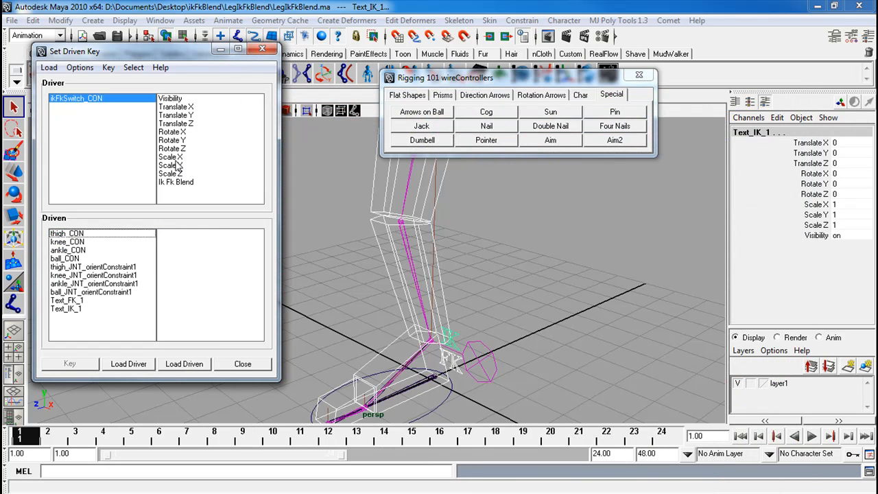
# - With IK Fk Blend as driver, key Visibility on the knee, ankle controls and FK label
pyautogui.click(176, 181)
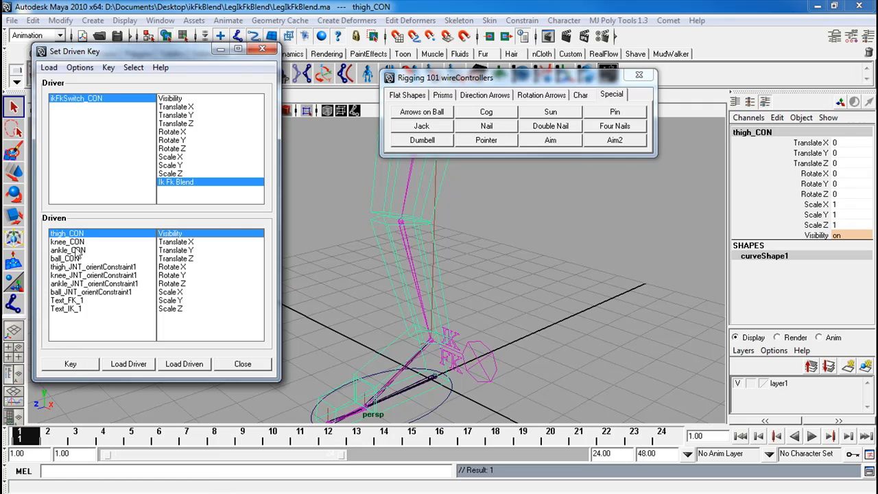
pyautogui.click(66, 241)
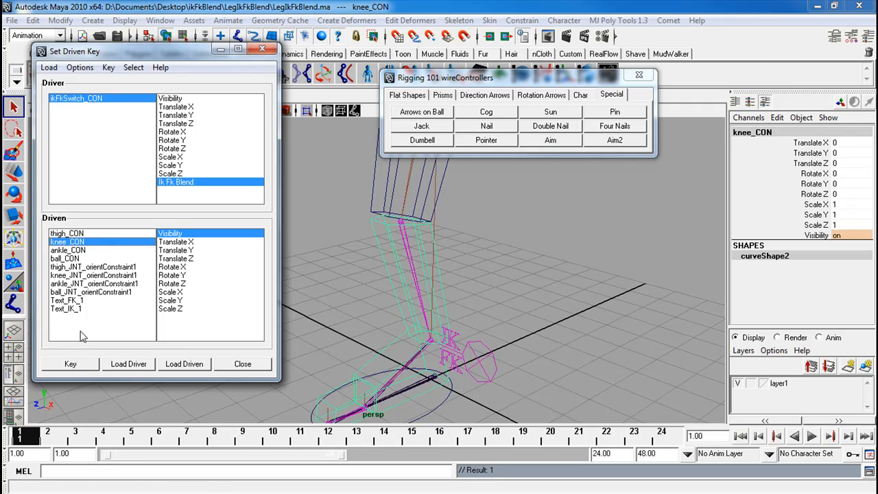
pyautogui.click(66, 250)
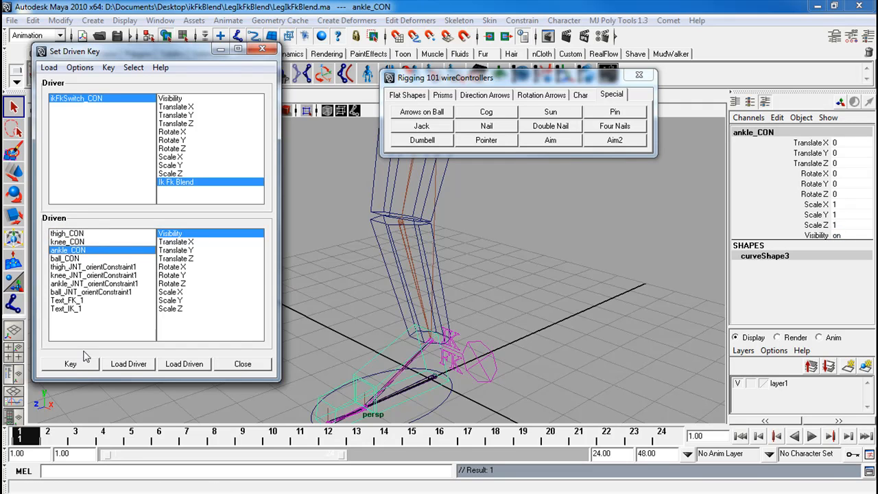
pyautogui.click(63, 258)
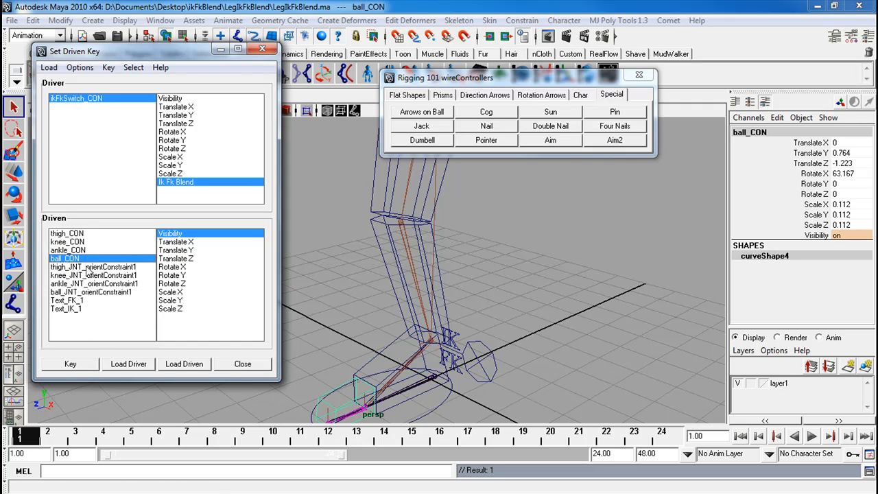
pyautogui.click(66, 300)
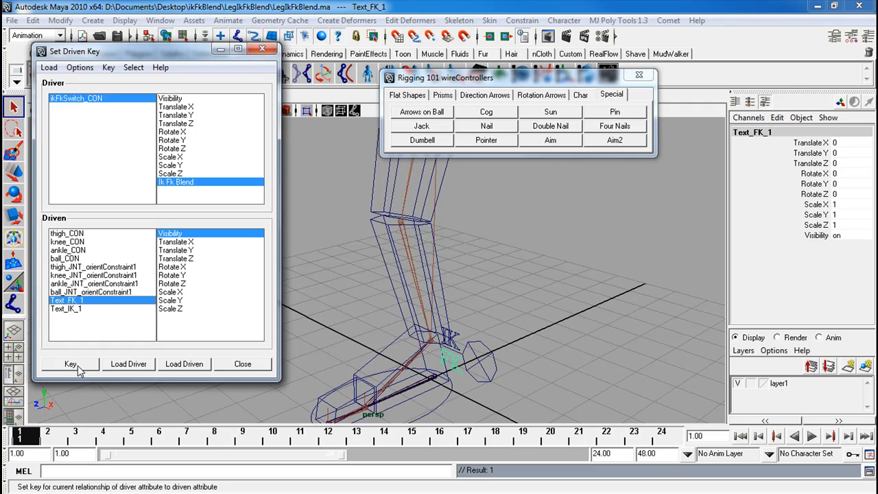
pyautogui.click(66, 309)
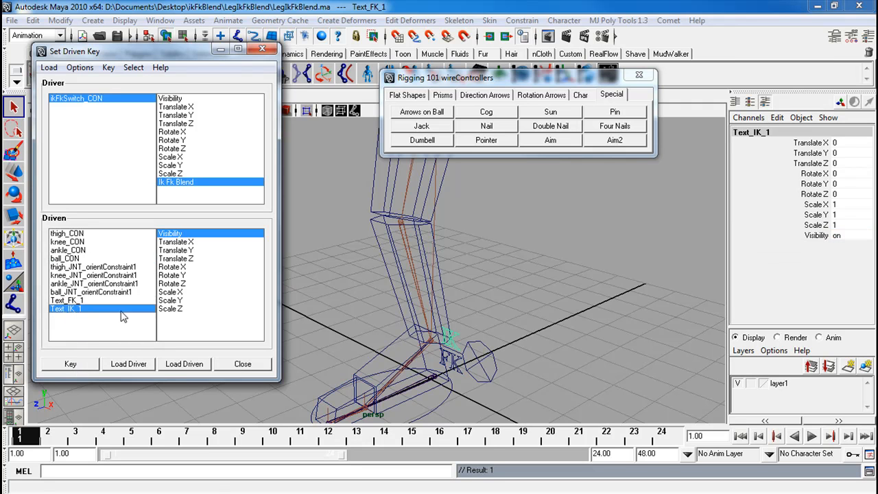
# - Set the Text_IK_1 label's Visibility to off and key it to the switch
pyautogui.doubleClick(836, 236)
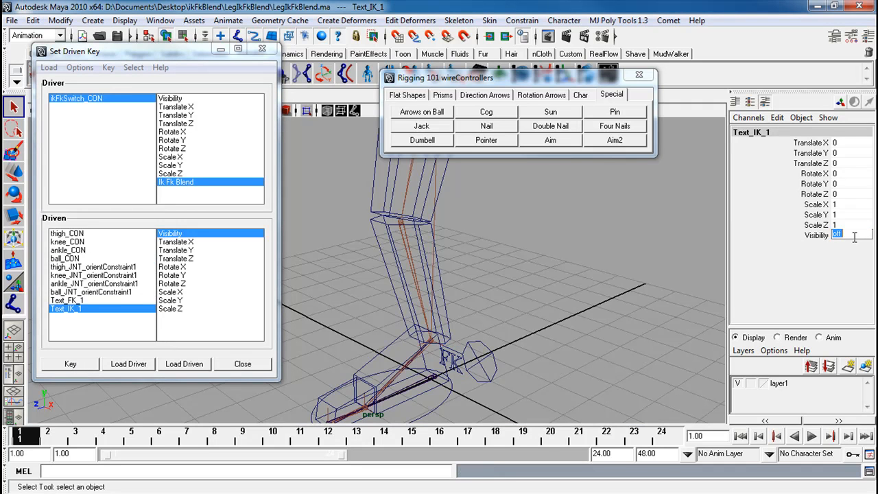
pyautogui.click(70, 363)
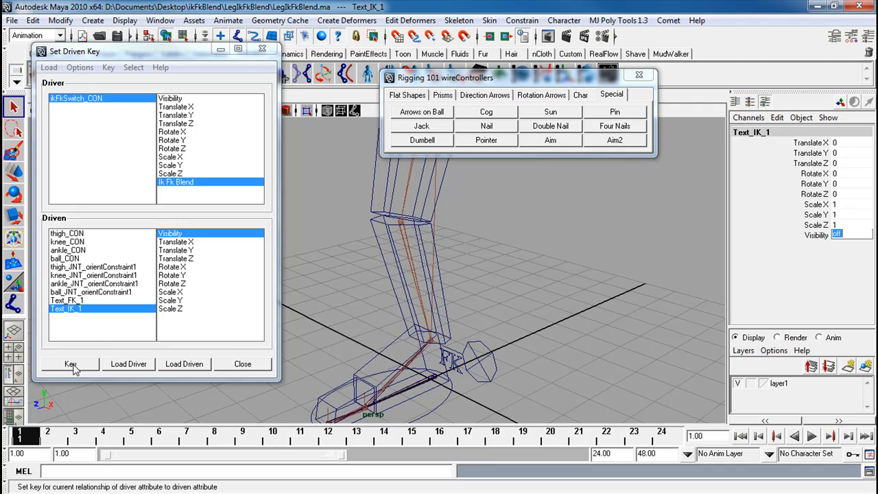
pyautogui.click(70, 363)
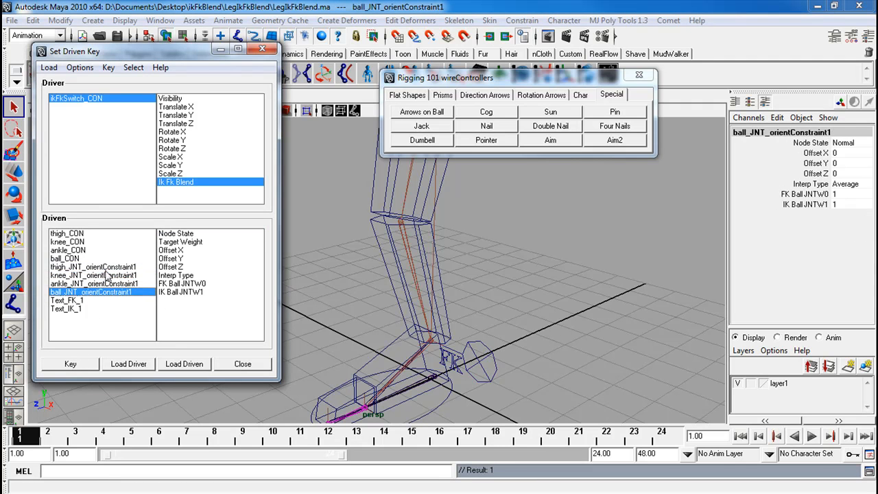
# - Set the thigh, knee and ankle orient constraints to FK weight 1 and IK weight 0
pyautogui.click(93, 266)
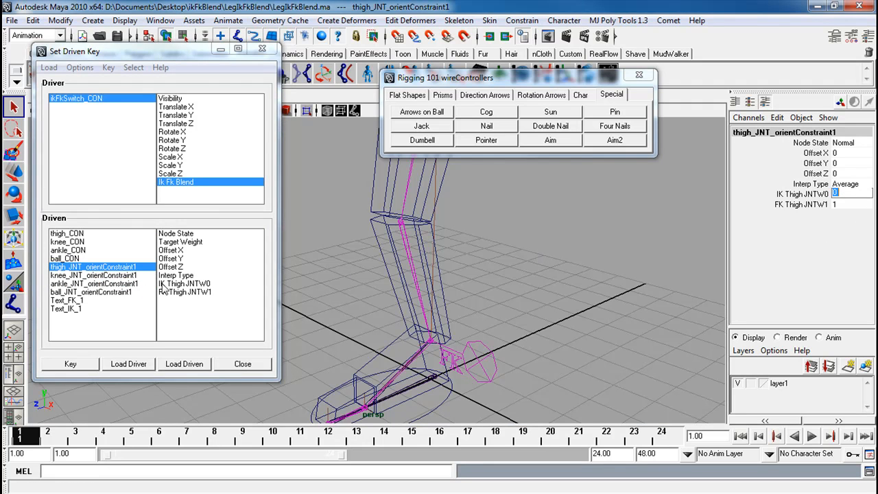
pyautogui.click(70, 363)
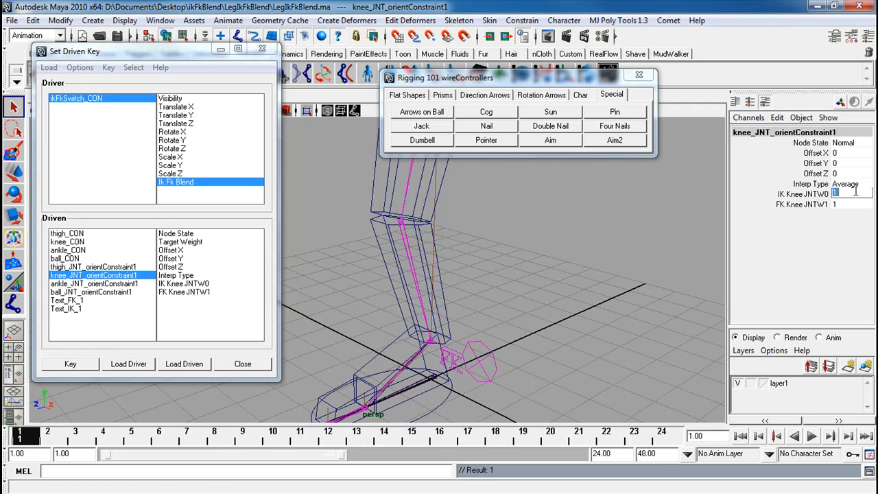
pyautogui.click(184, 282)
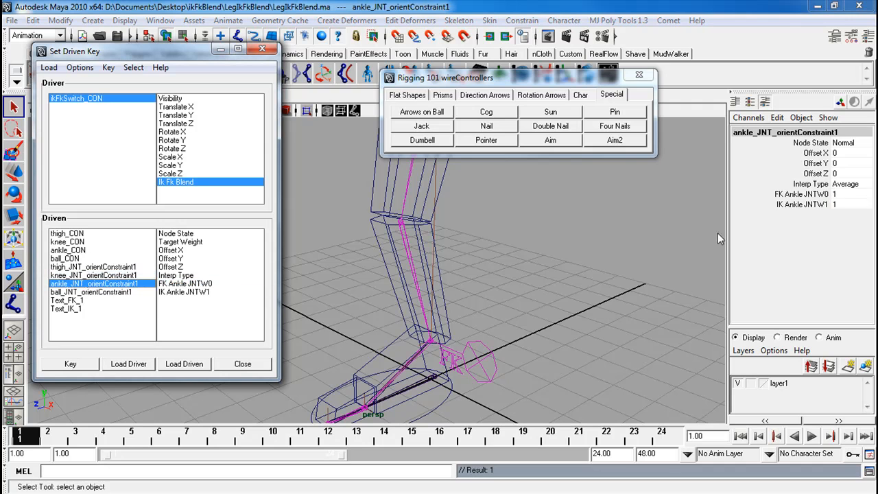
pyautogui.click(851, 205)
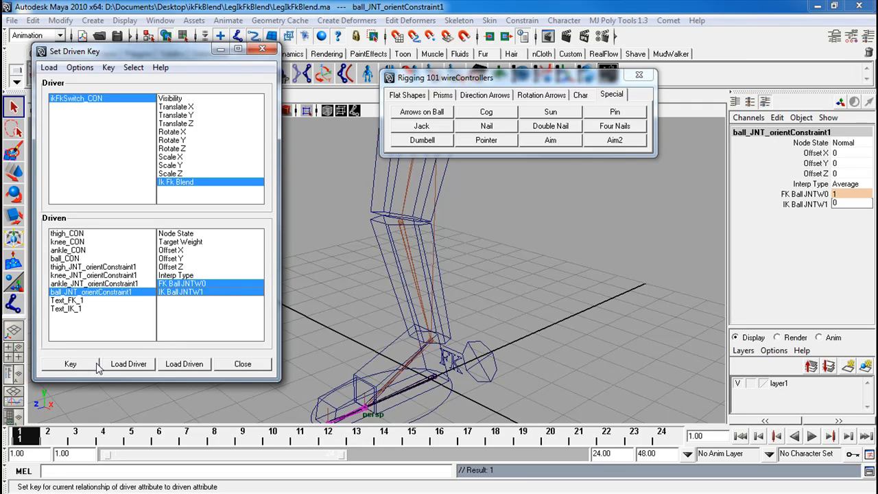
pyautogui.moveTo(54, 111)
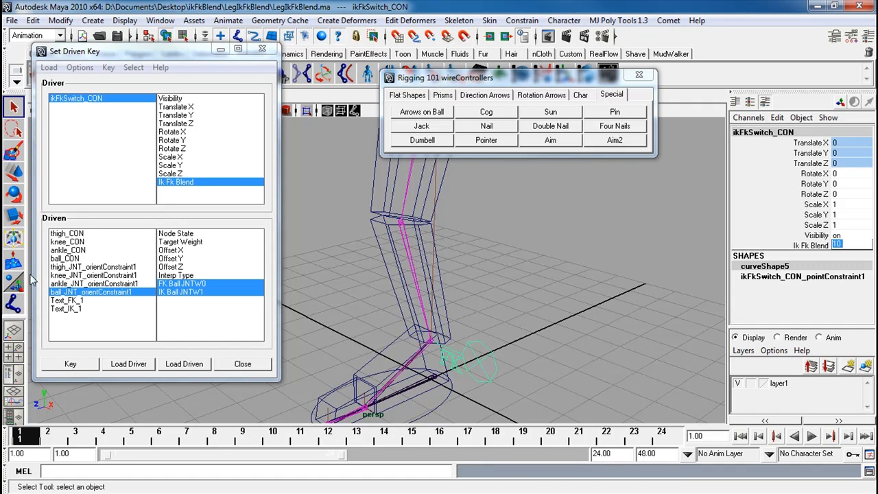
pyautogui.moveTo(69, 314)
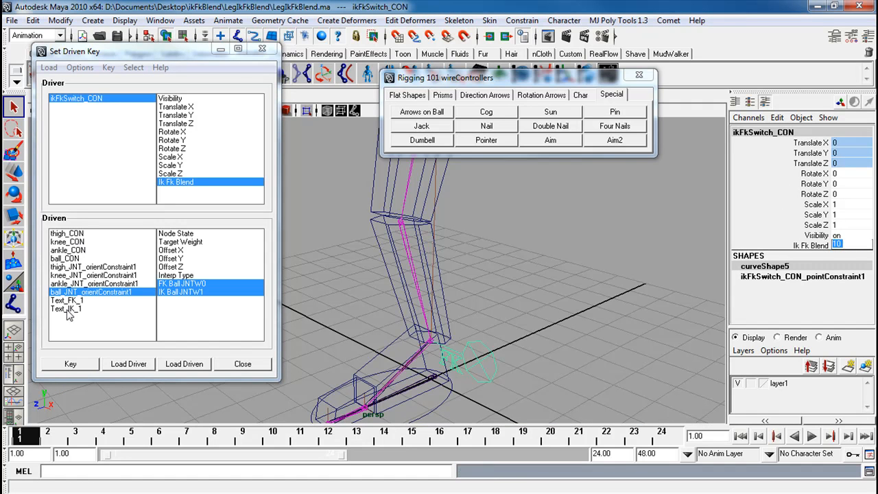
# - Key the IK label visible and the FK label hidden for the IK side of the switch
pyautogui.click(66, 309)
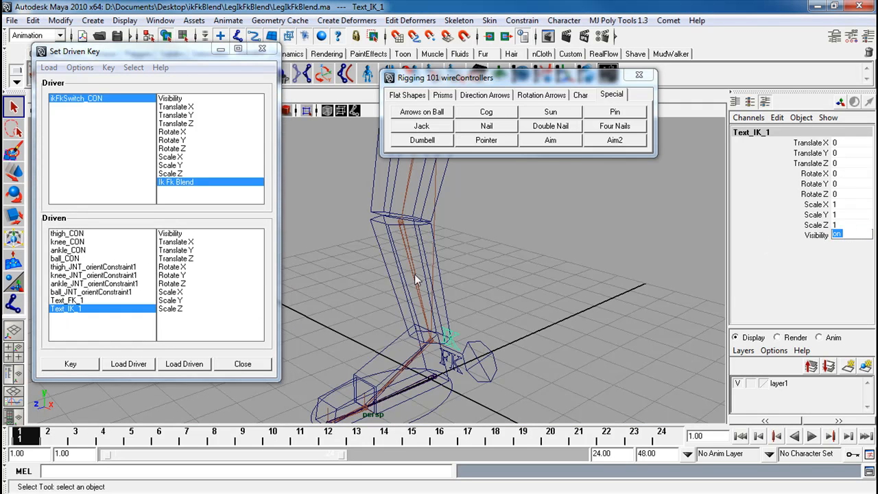
pyautogui.click(68, 363)
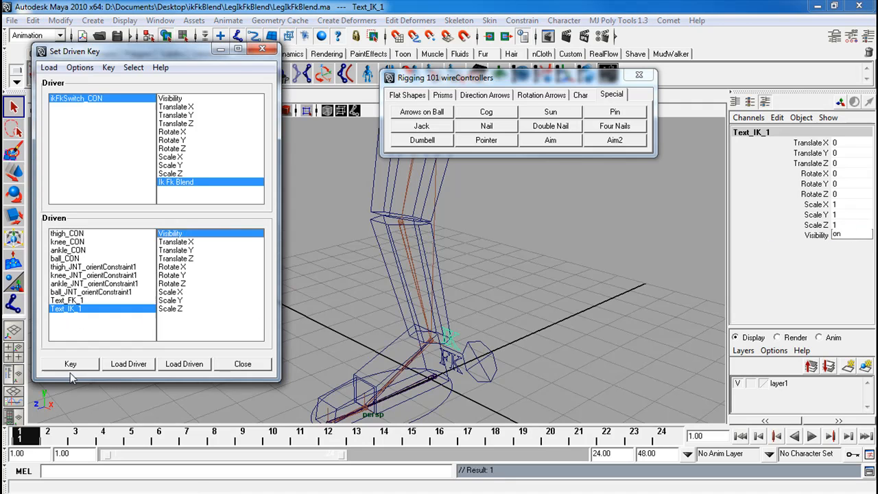
pyautogui.click(66, 299)
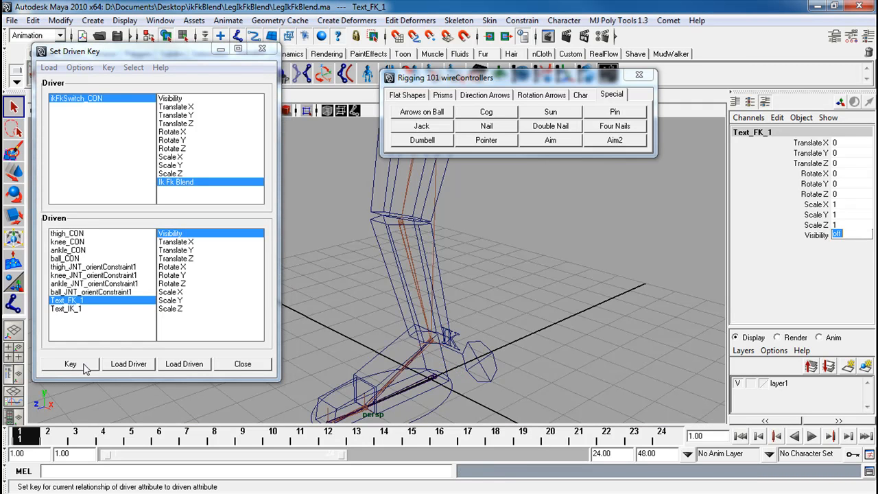
pyautogui.click(91, 290)
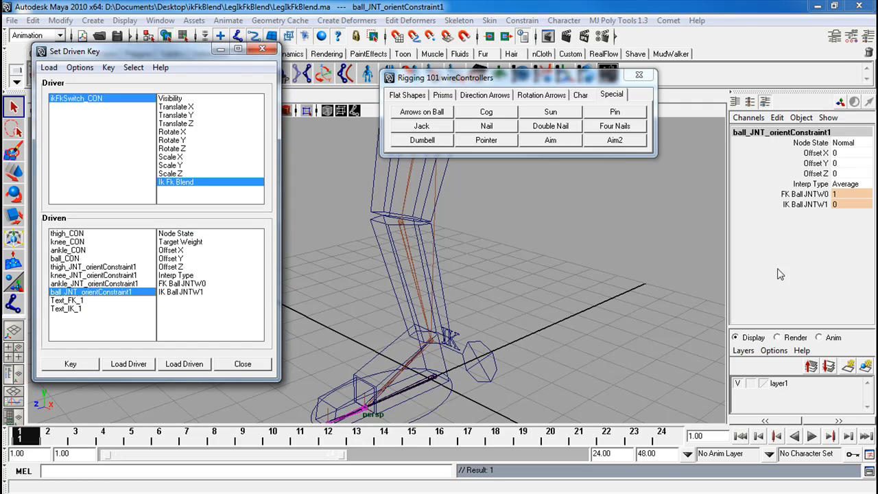
# - Key the ball, ankle and thigh constraints at IK weight 1 and FK weight 0
pyautogui.click(850, 194)
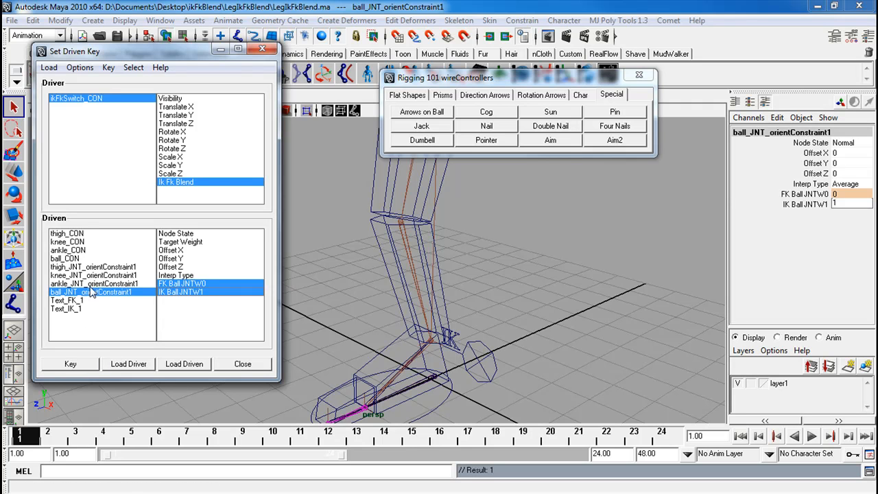
pyautogui.click(93, 282)
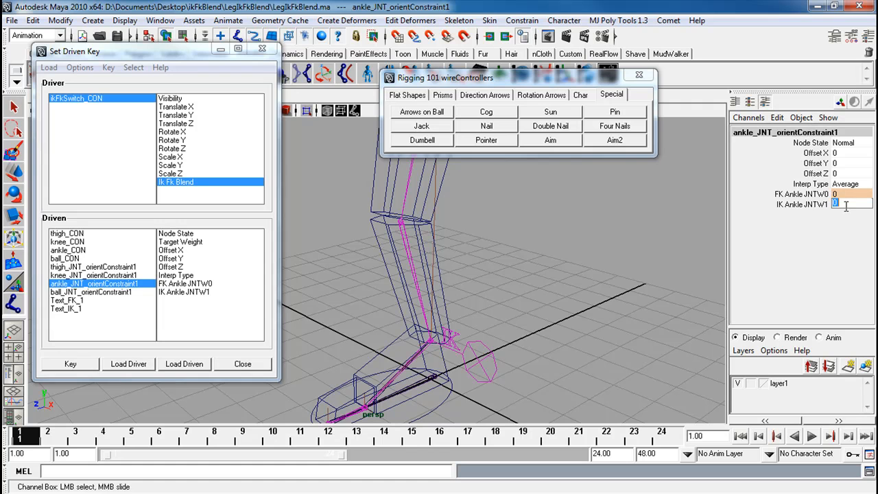
pyautogui.click(185, 283)
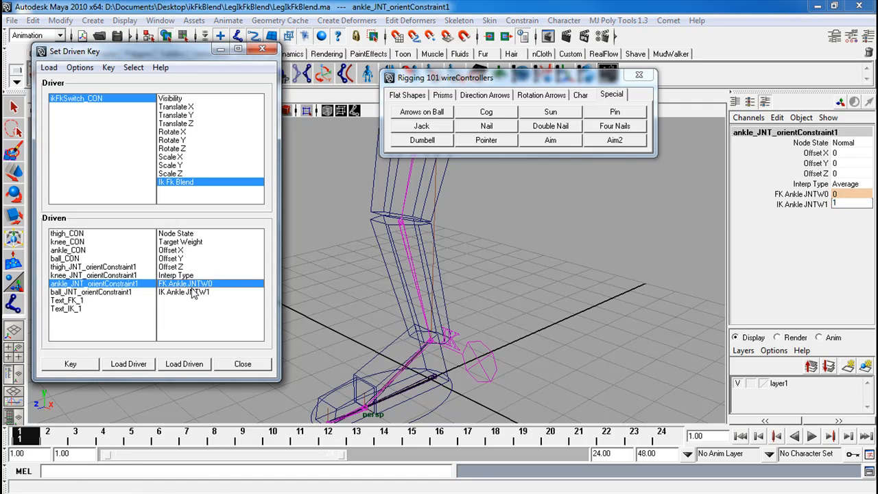
pyautogui.click(93, 274)
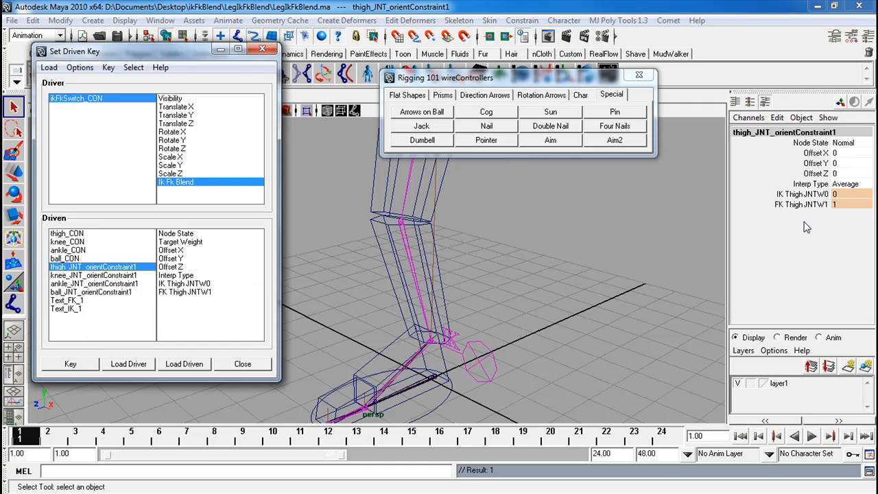
pyautogui.click(851, 194)
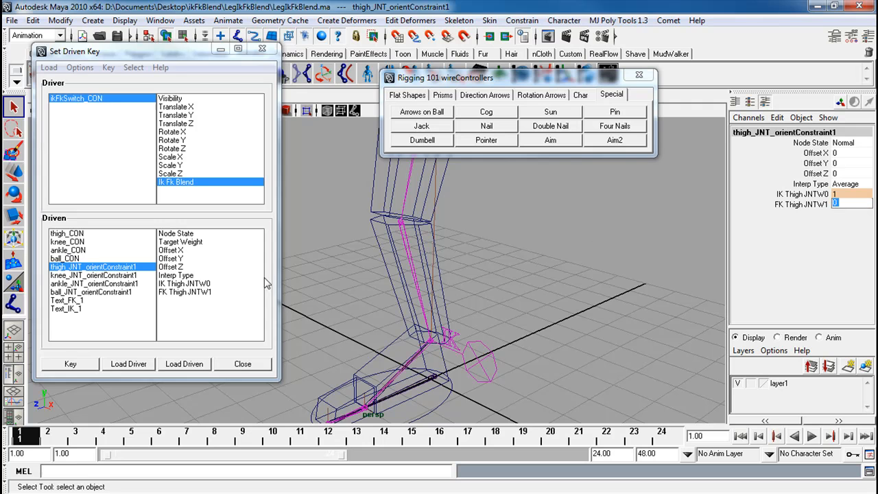
pyautogui.click(185, 283)
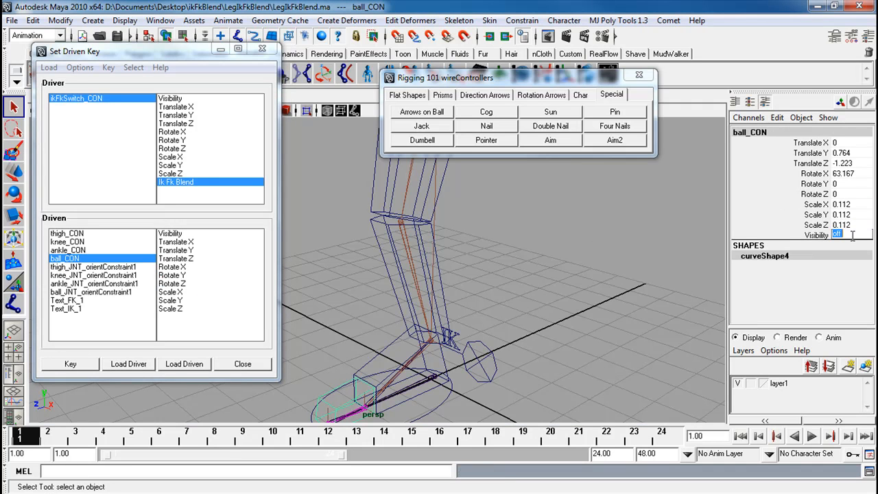
# - Key ball, ankle, knee and thigh control visibility off for IK, then close Set Driven Key
pyautogui.click(170, 233)
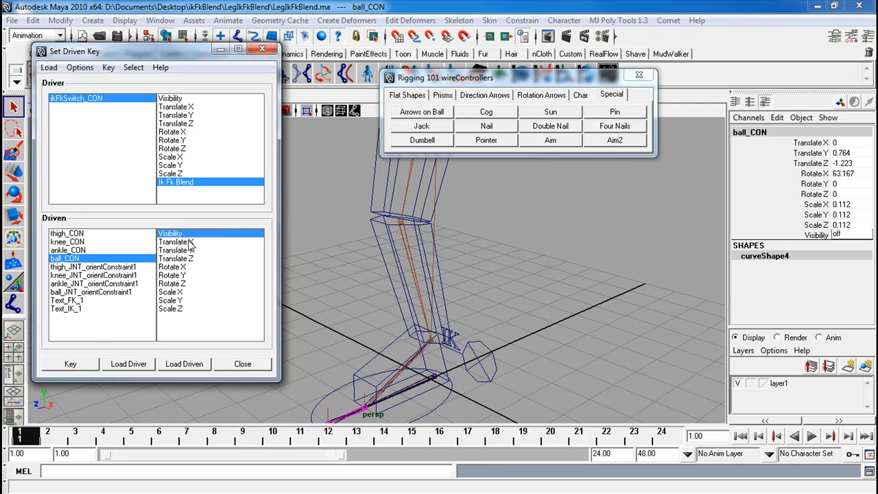
pyautogui.click(67, 249)
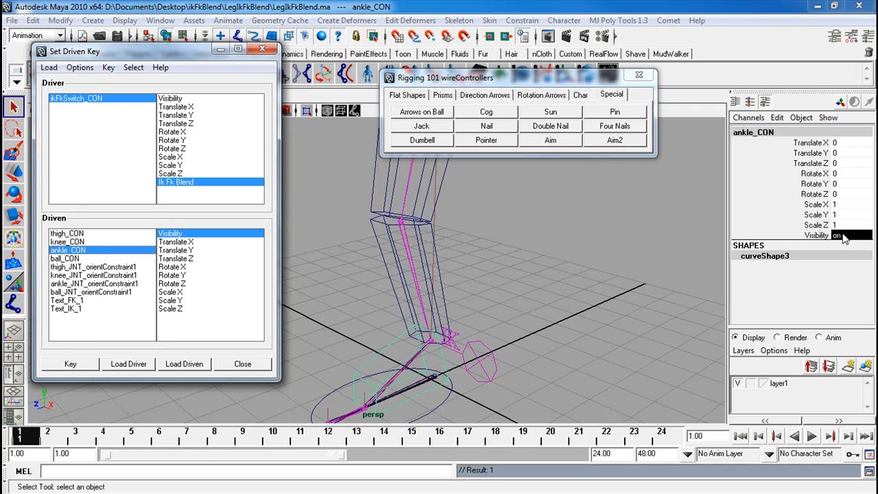
pyautogui.click(70, 364)
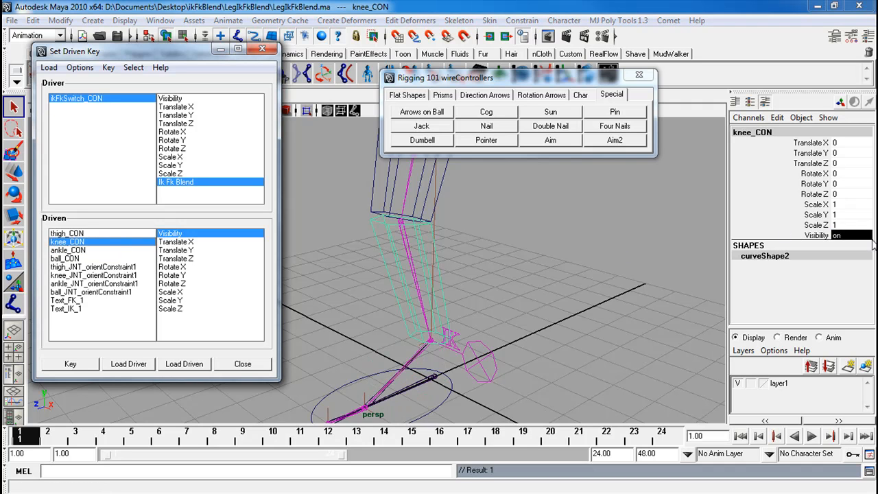
pyautogui.click(70, 364)
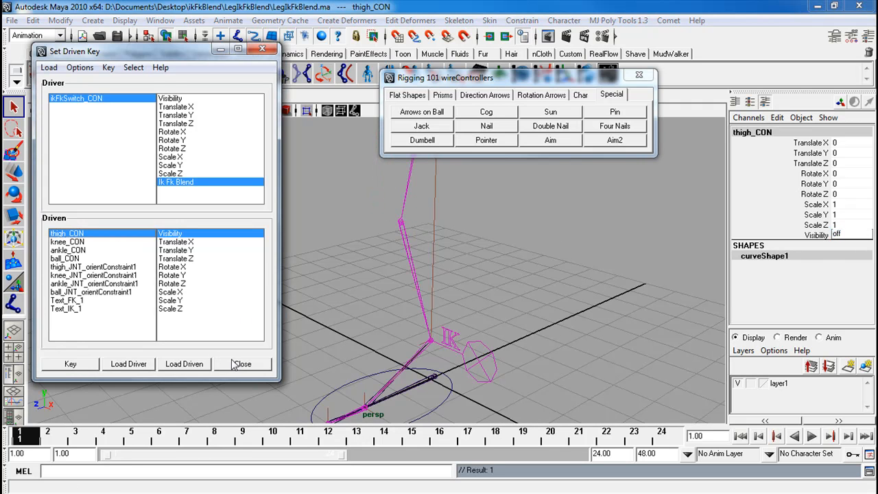
pyautogui.click(241, 364)
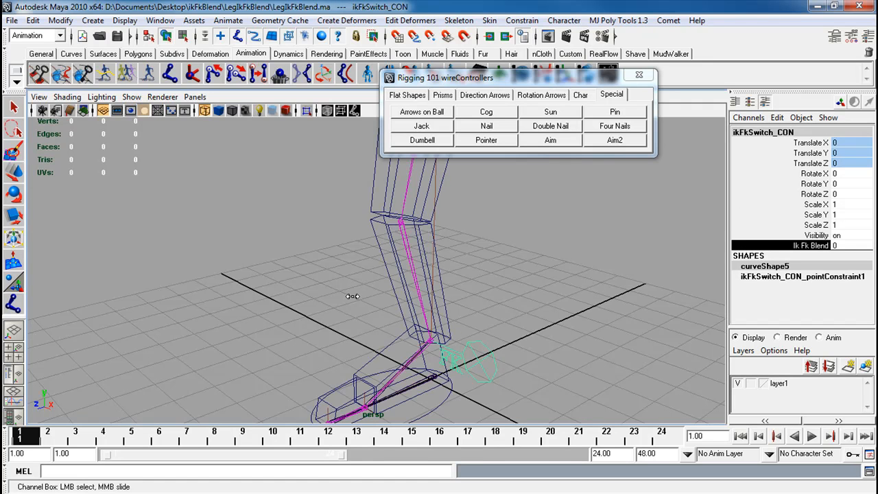
# - Drag ik_foot_CON with the Move Tool to check the leg follows in IK mode
pyautogui.click(373, 322)
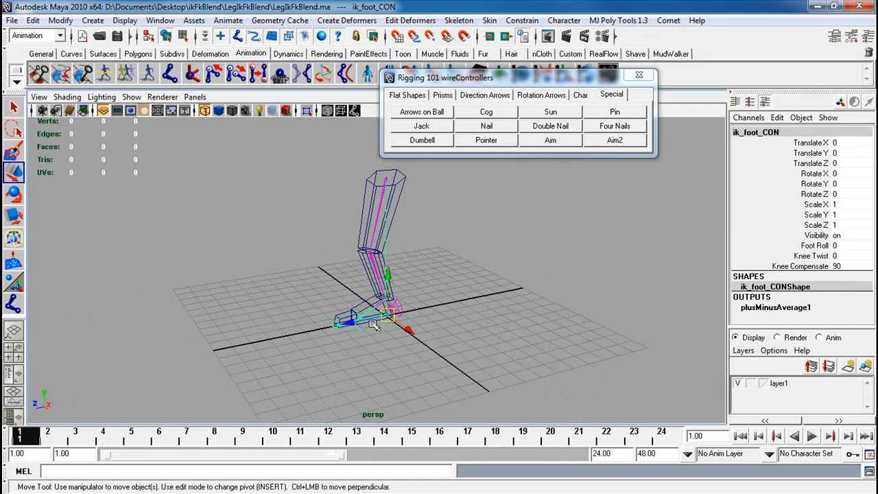
pyautogui.moveTo(376, 324); pyautogui.dragTo(310, 274)
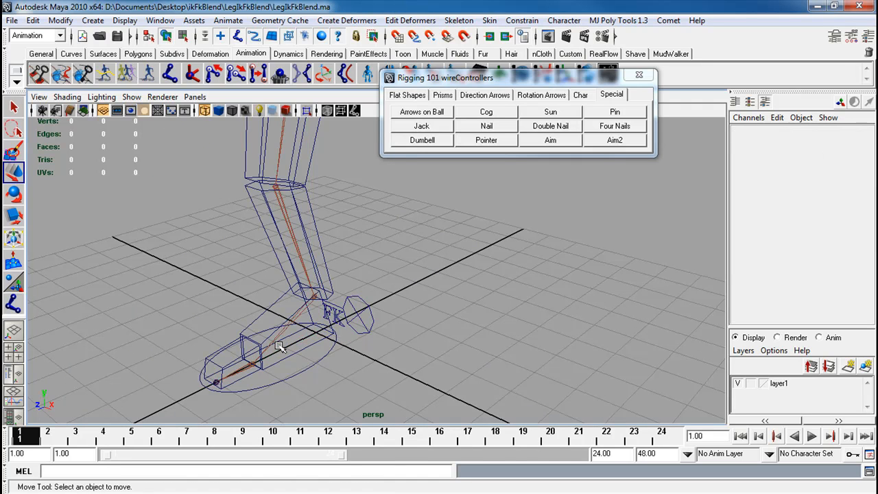
pyautogui.moveTo(295, 333)
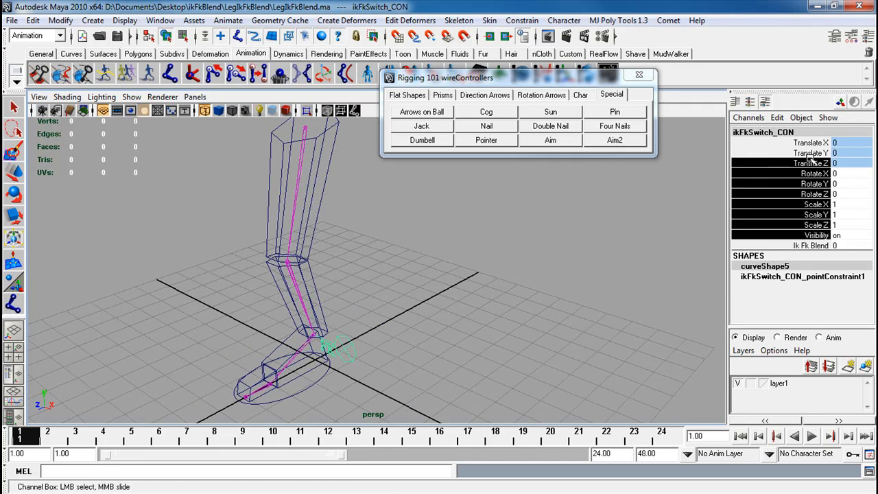
# - Lock and Hide Selected on the thigh control's unused Channel Box attributes
pyautogui.rightClick(809, 153)
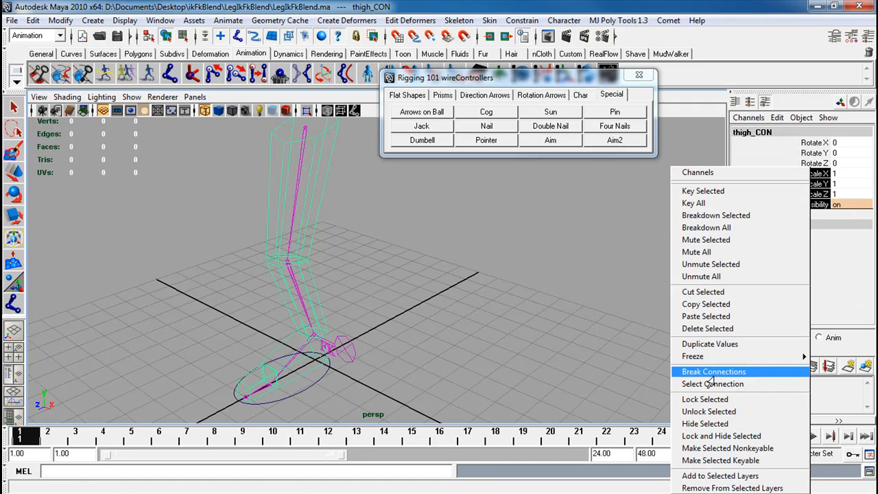
pyautogui.click(713, 371)
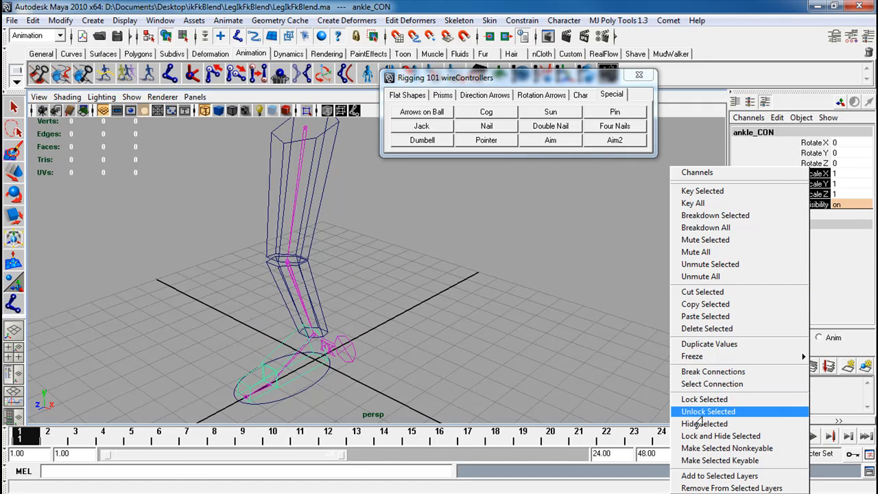
pyautogui.moveTo(703, 422)
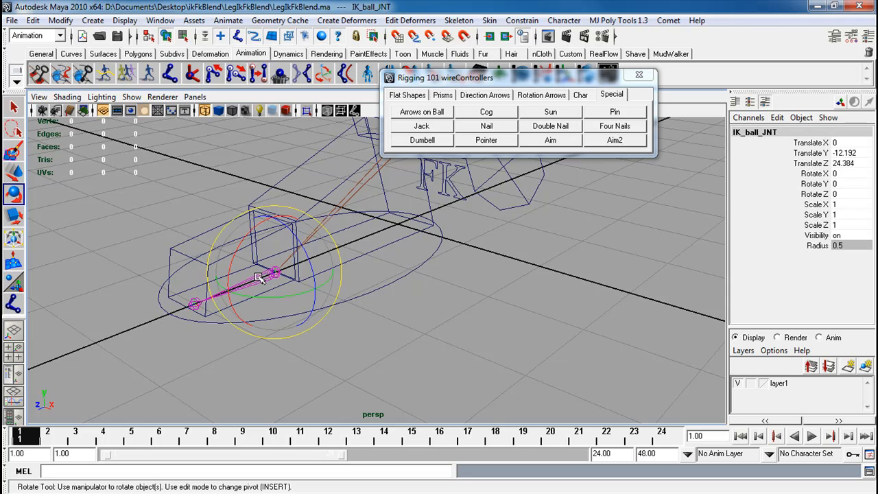
# - Open Hypergraph: Hierarchy and select the ball_CON node
pyautogui.click(159, 21)
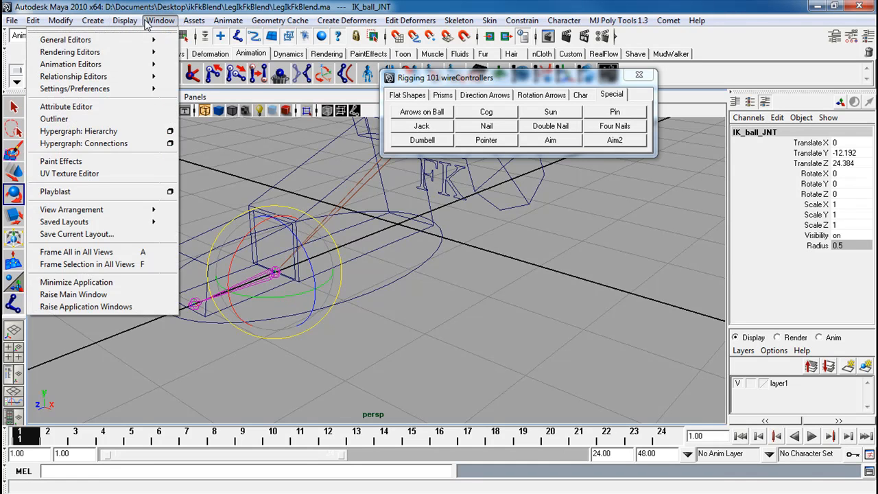
pyautogui.click(78, 132)
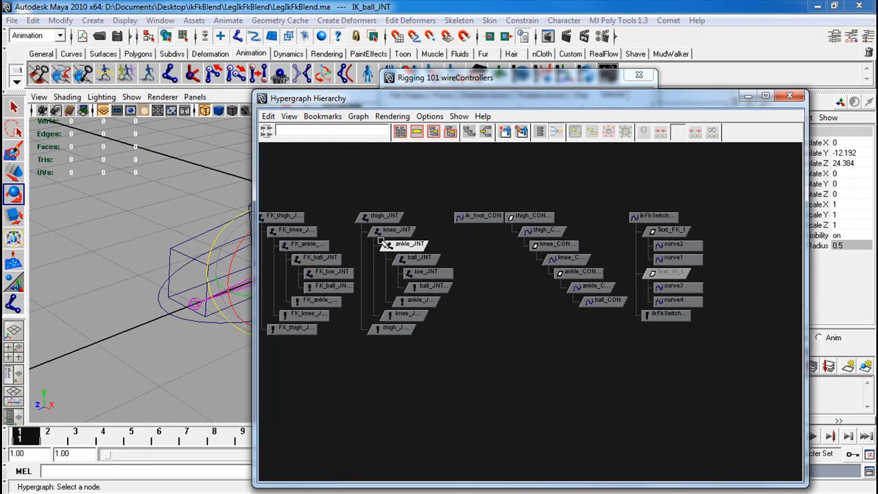
pyautogui.click(319, 258)
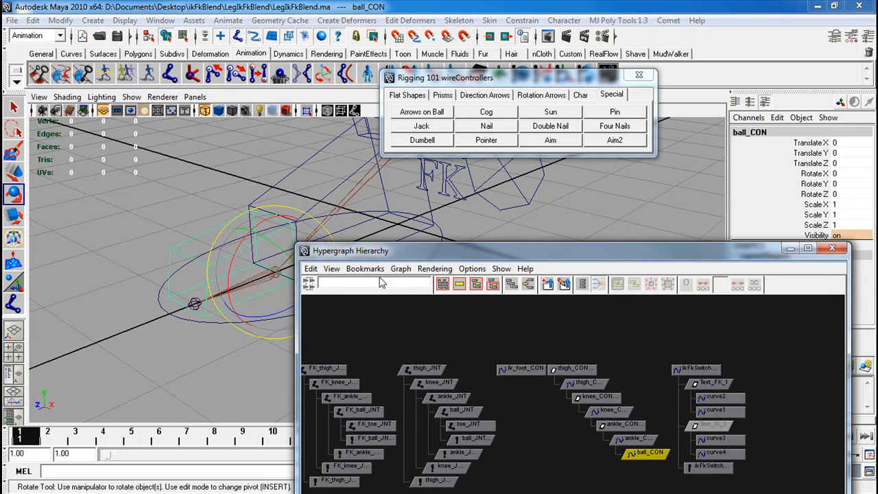
pyautogui.moveTo(391, 378)
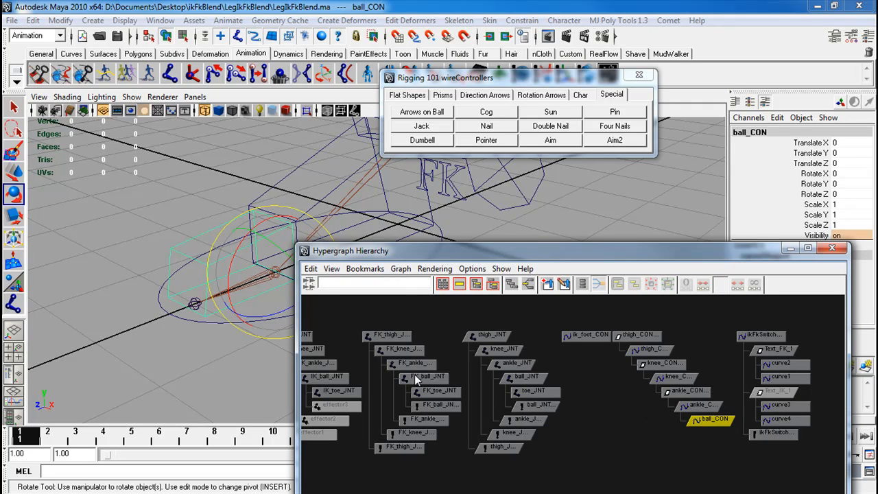
# - Select FK_ball_JNT and ball_CON and rotate the control in X to test the ball joint
pyautogui.click(424, 377)
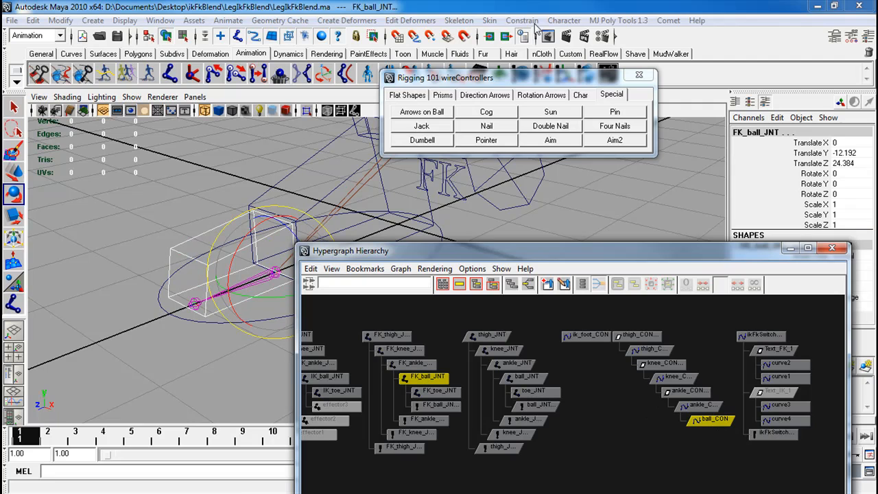
pyautogui.click(522, 21)
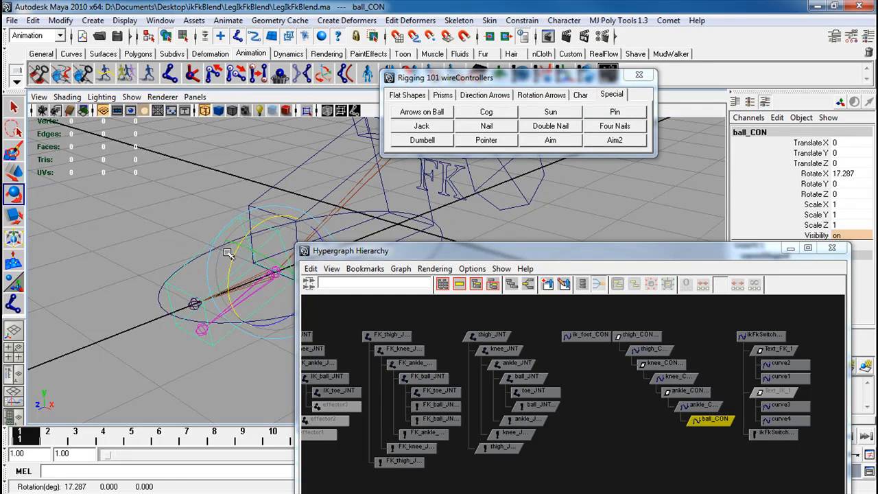
pyautogui.click(808, 247)
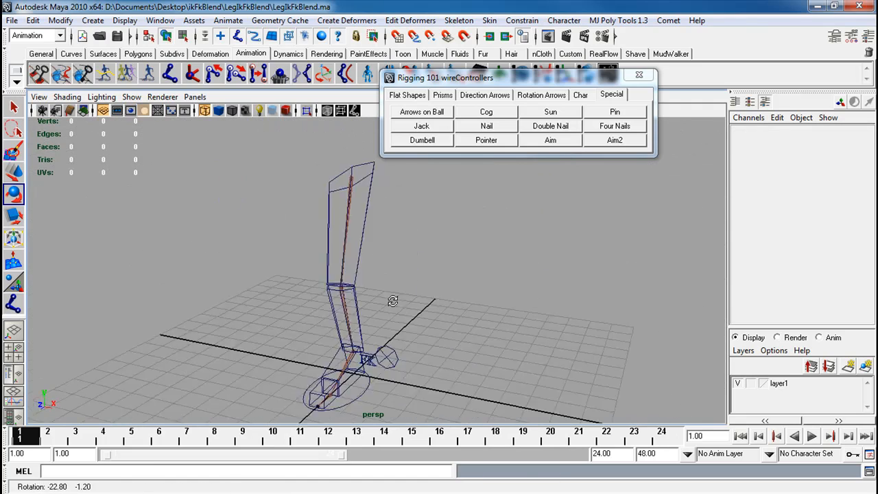
pyautogui.click(363, 345)
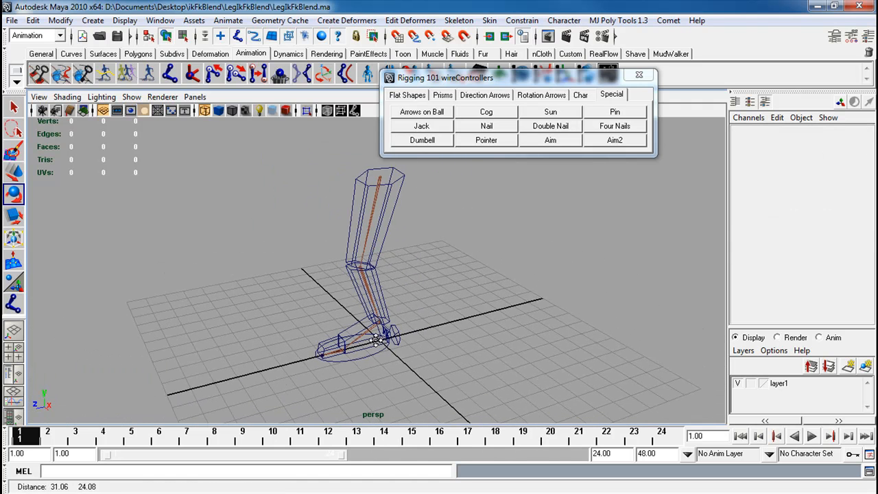
pyautogui.click(159, 21)
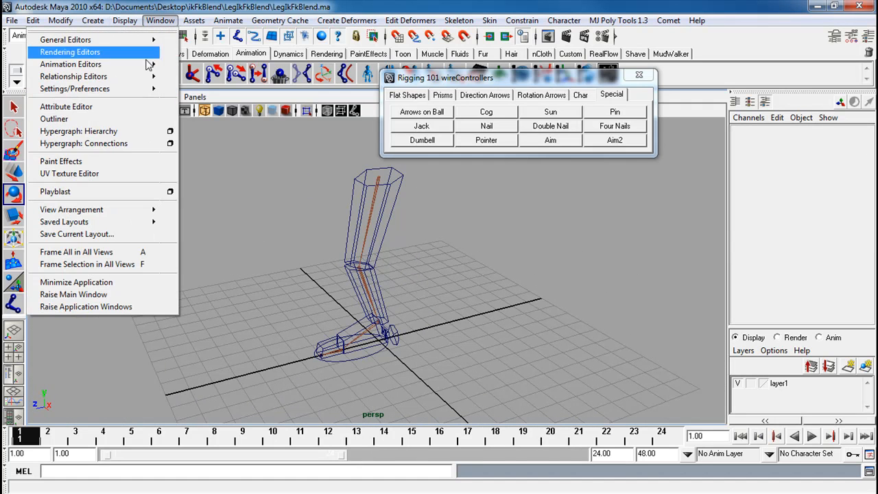
pyautogui.click(80, 132)
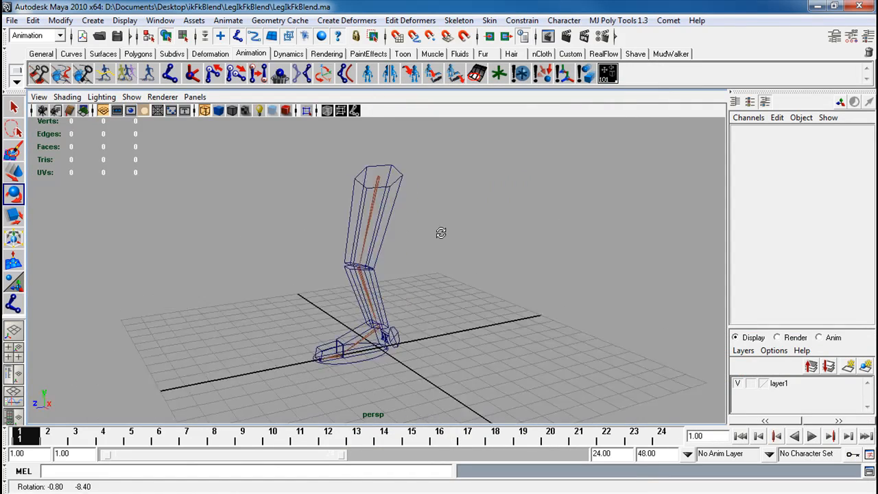
# - In the Hypergraph, group the IK, FK and main thigh joint chains into group1
pyautogui.click(159, 21)
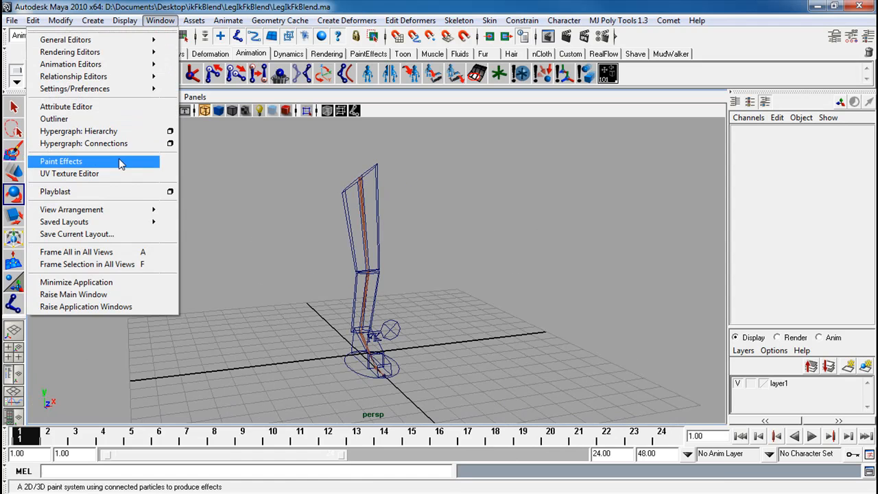
pyautogui.click(78, 132)
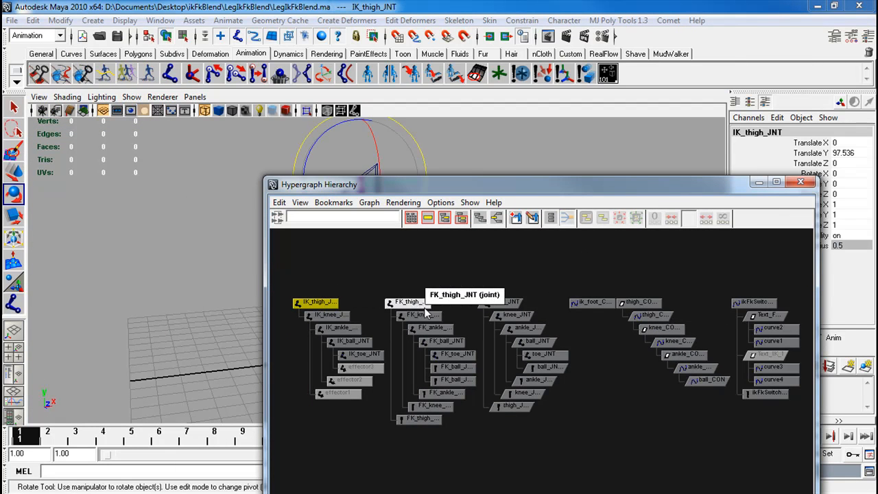
pyautogui.click(409, 302)
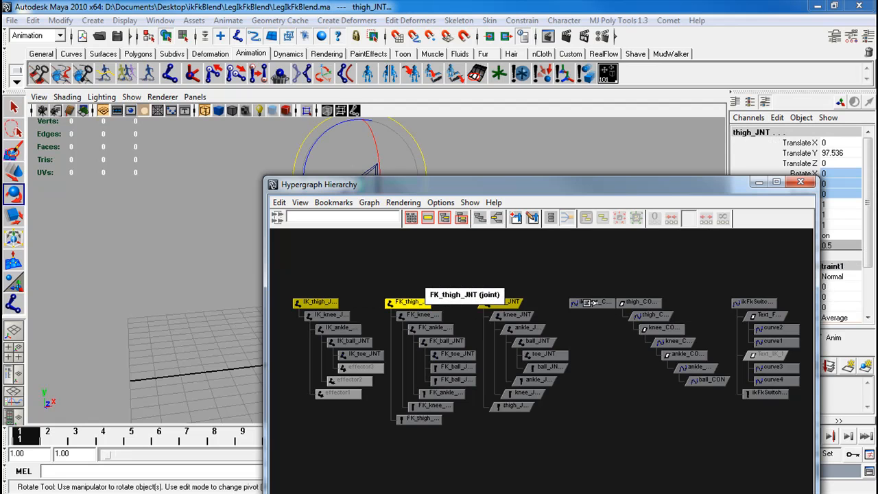
pyautogui.click(593, 303)
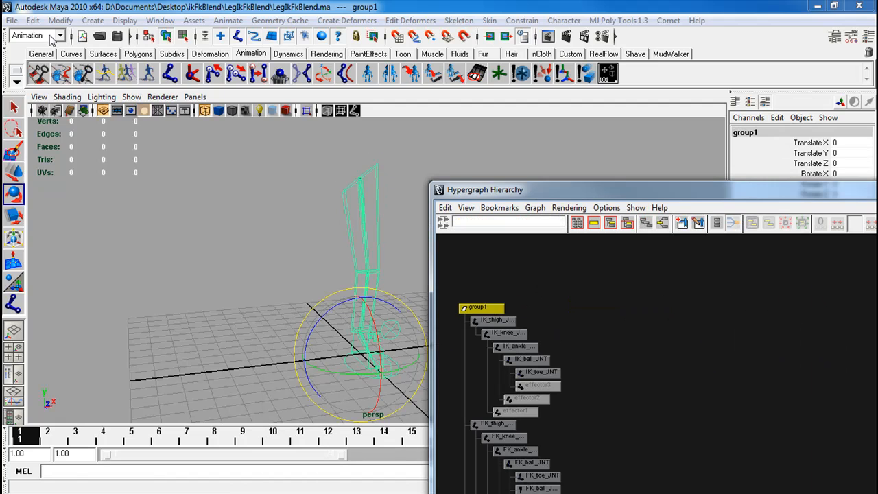
pyautogui.click(33, 20)
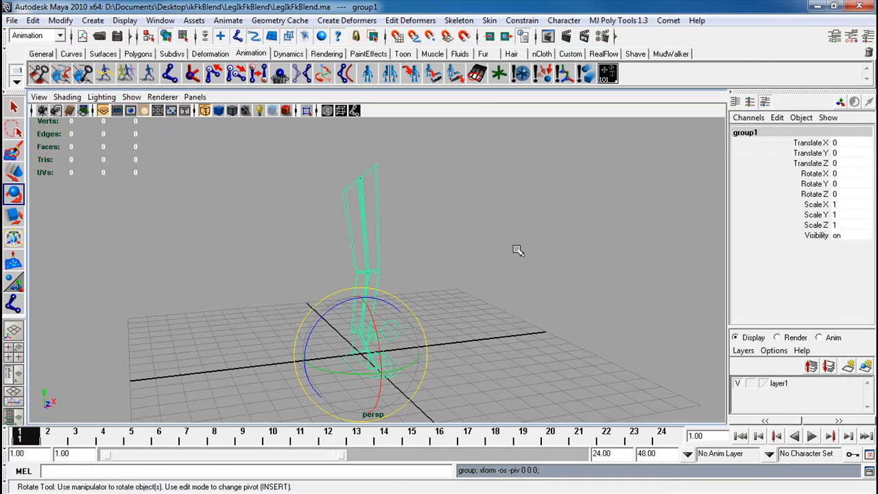
# - Move group1 along X to Translate X 12.192 and bring up Duplicate Special
pyautogui.moveTo(370, 349); pyautogui.dragTo(436, 350)
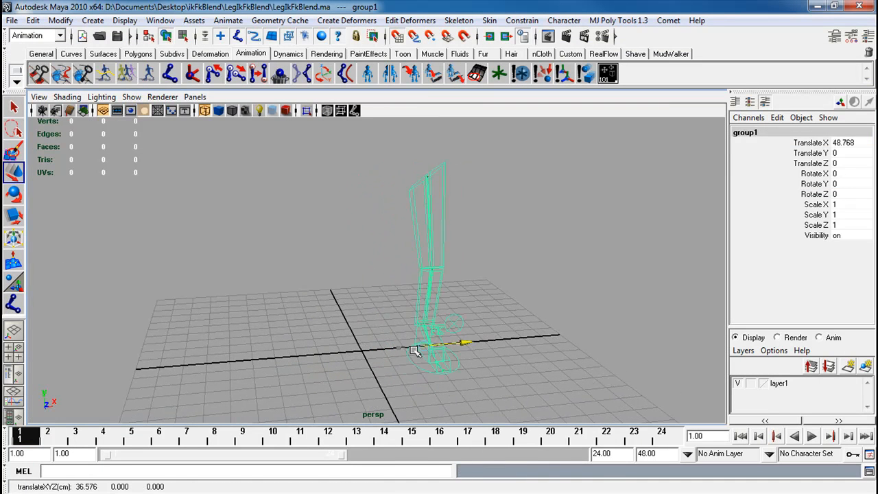
pyautogui.moveTo(467, 340); pyautogui.dragTo(445, 356)
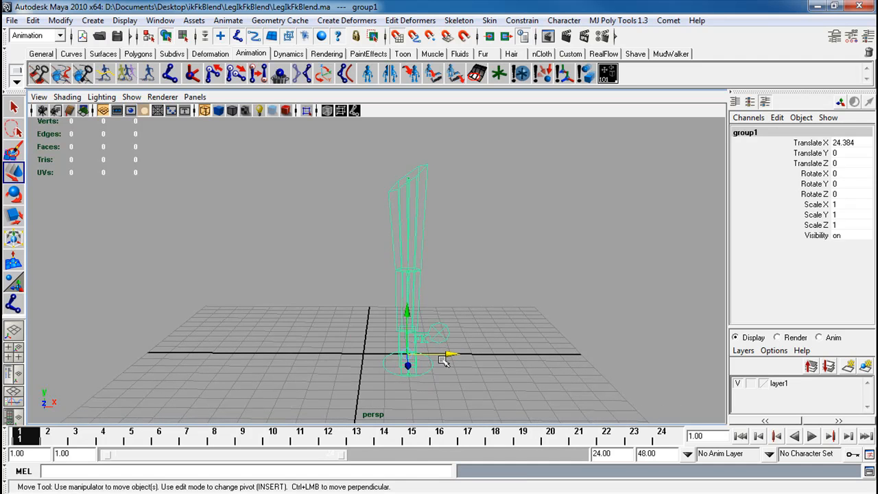
pyautogui.moveTo(445, 357); pyautogui.dragTo(391, 357)
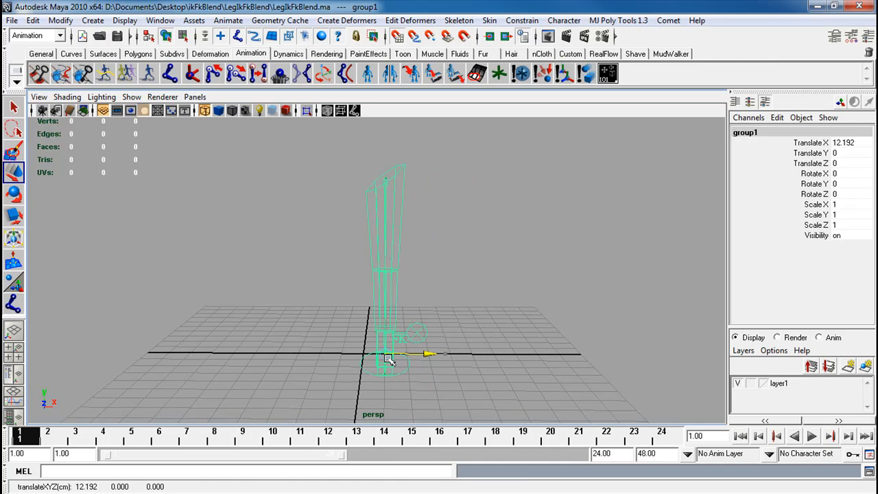
pyautogui.click(33, 20)
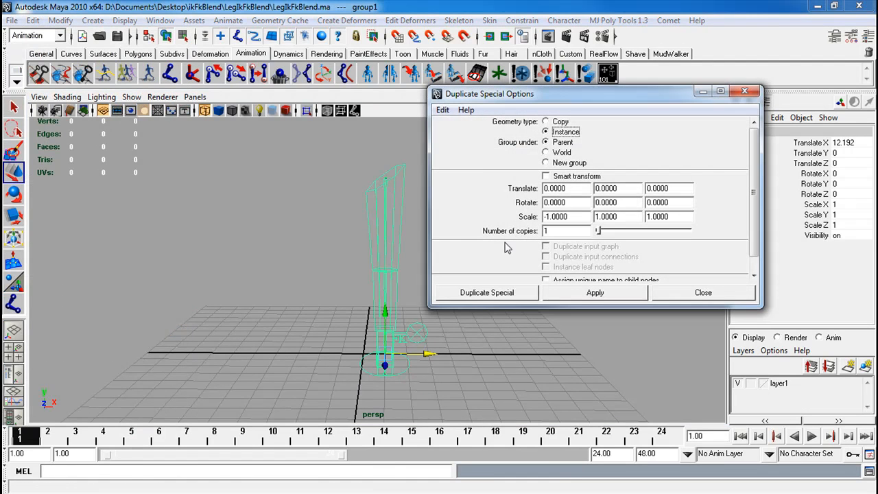
# - Duplicate the leg rig mirrored across X (scale -1) with its input graph, then close the settings
pyautogui.click(546, 121)
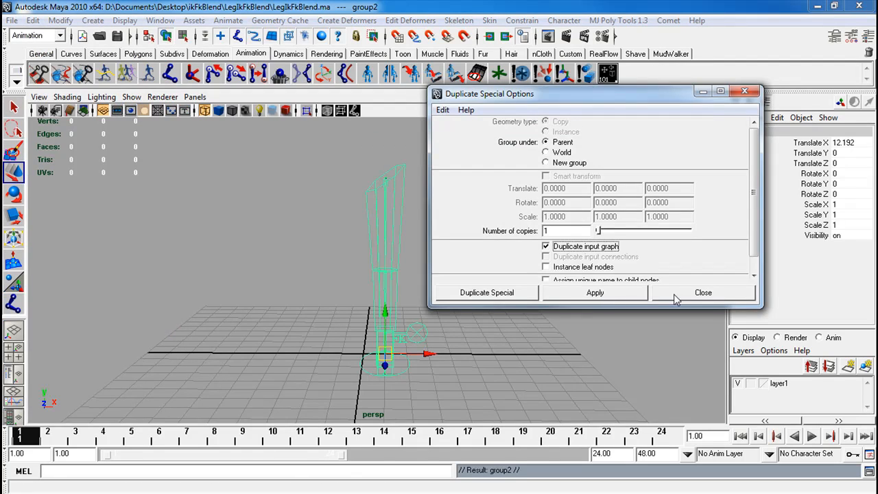
pyautogui.click(703, 292)
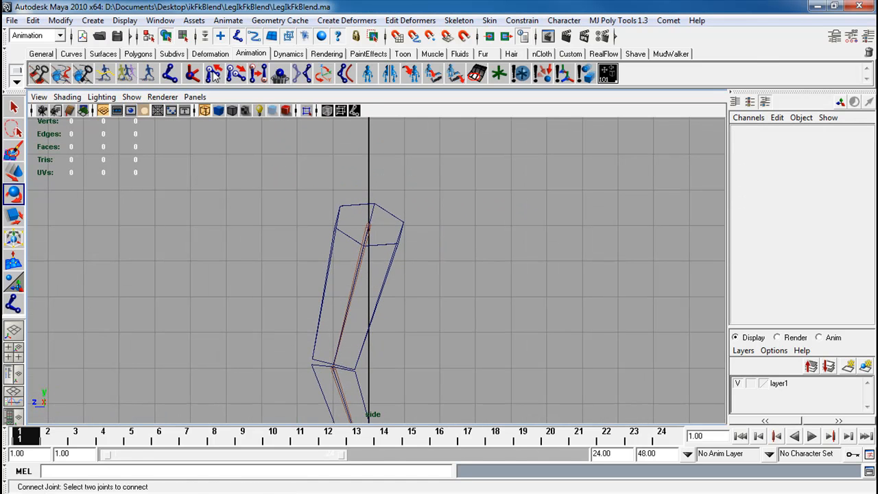
# - Show the Hypergraph Hierarchy and select the thigh joints of both leg rigs
pyautogui.click(383, 206)
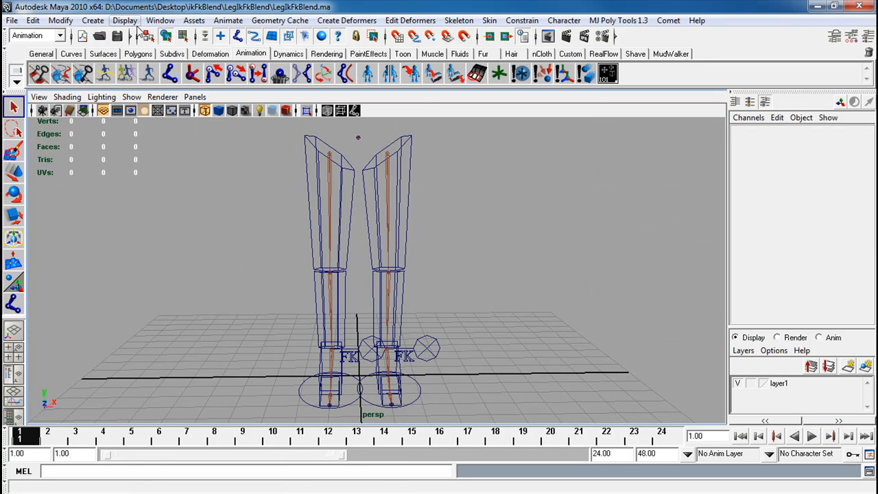
pyautogui.click(159, 21)
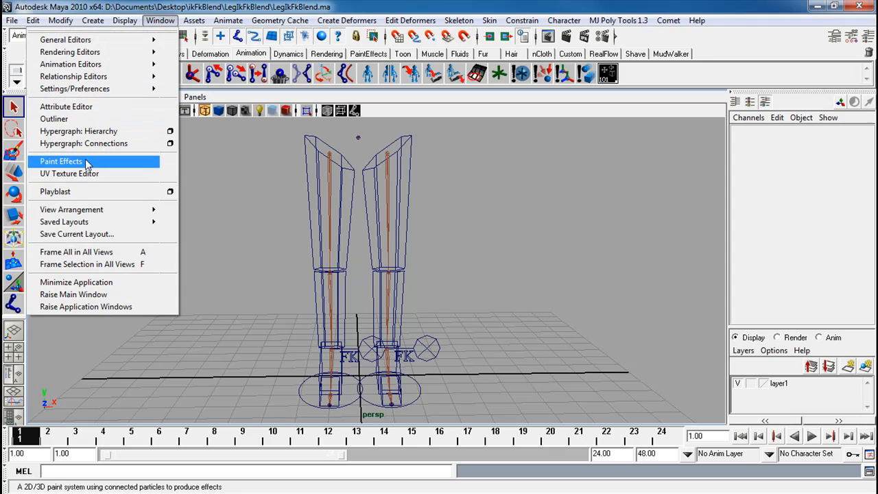
pyautogui.click(78, 132)
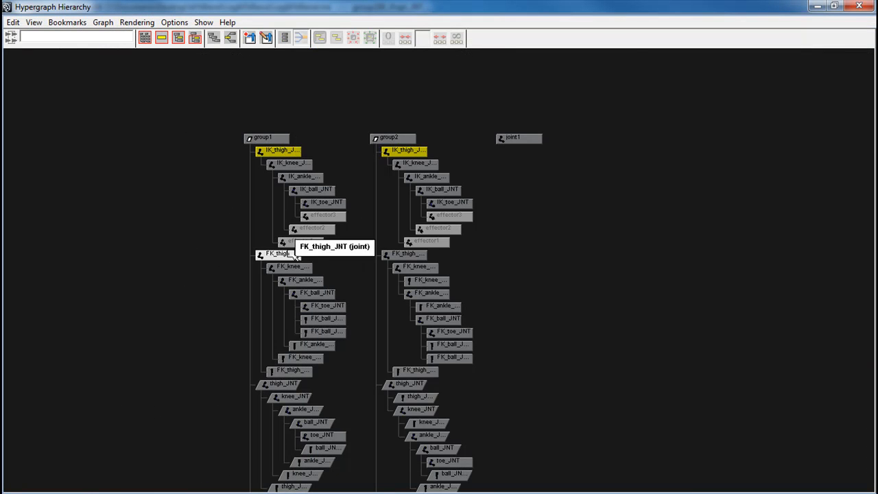
pyautogui.click(408, 384)
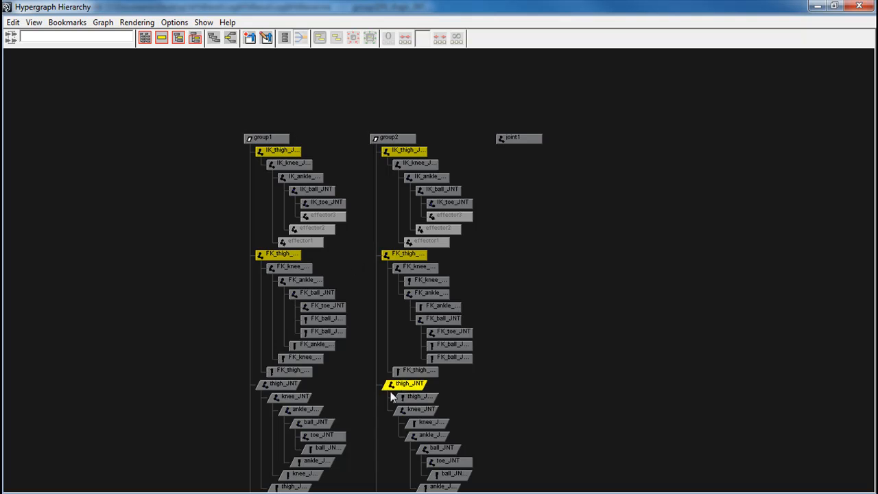
pyautogui.click(281, 383)
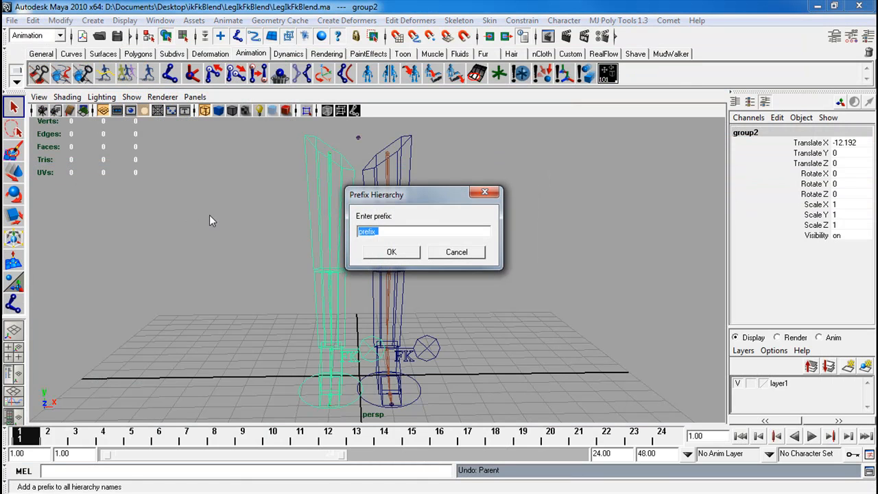
# - Prefix every node name in the mirrored rig group2 with R_
pyautogui.write('R_')
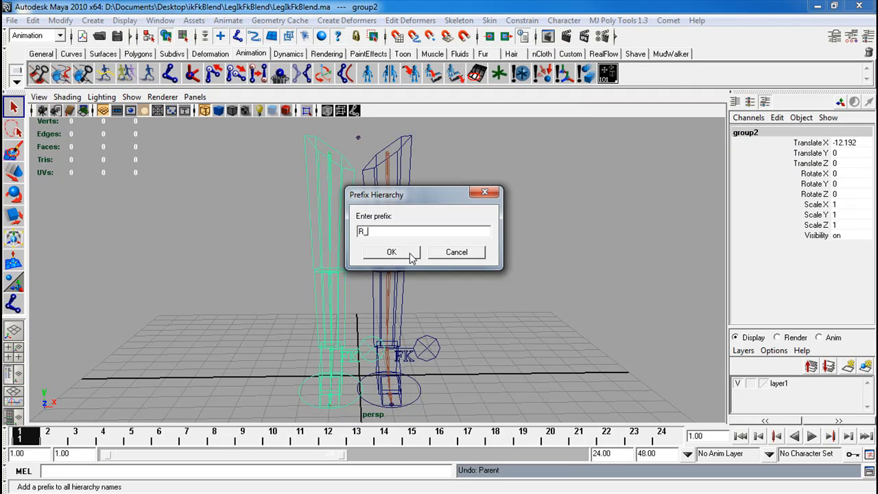
pyautogui.click(391, 252)
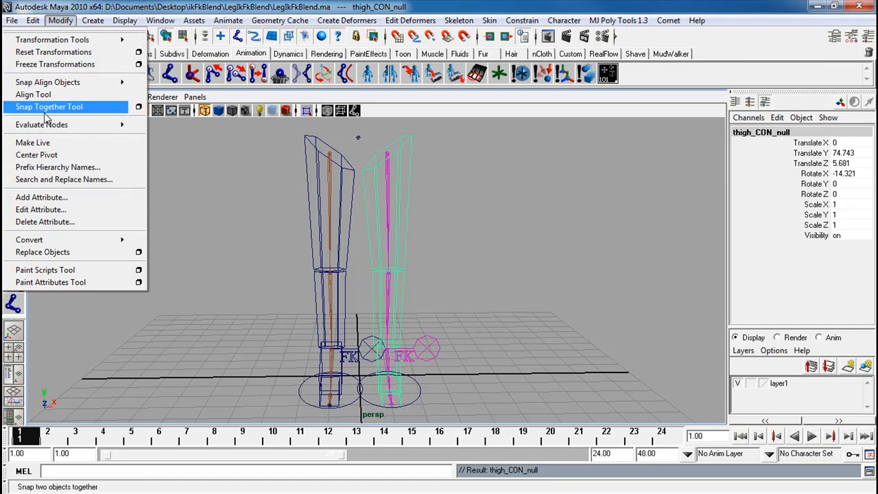
pyautogui.moveTo(57, 167)
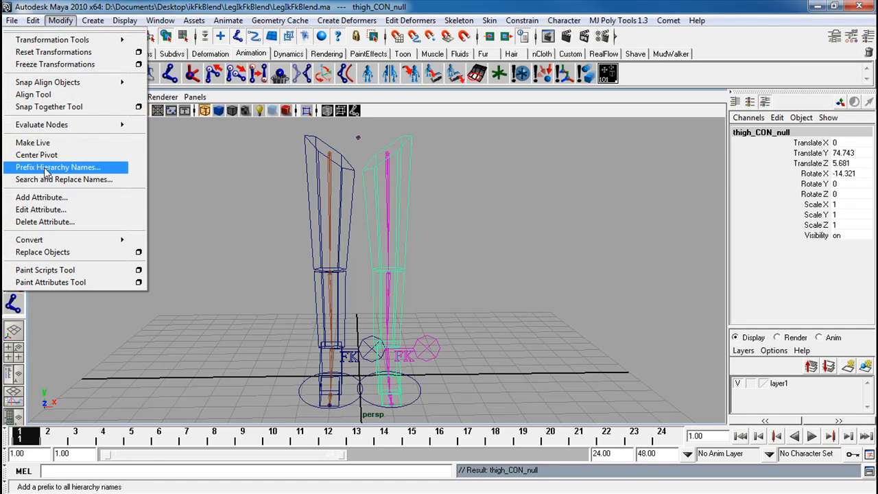
pyautogui.click(58, 167)
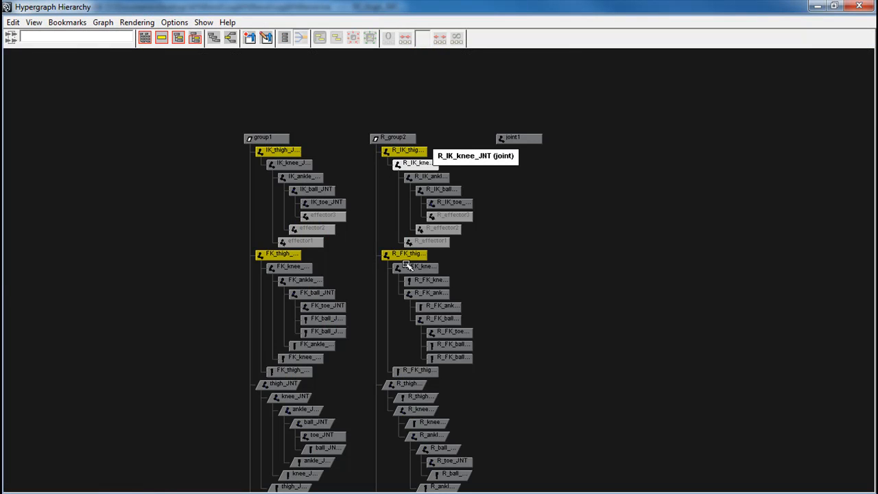
# - Select the original rig group1 and prefix its node names with L_
pyautogui.click(283, 383)
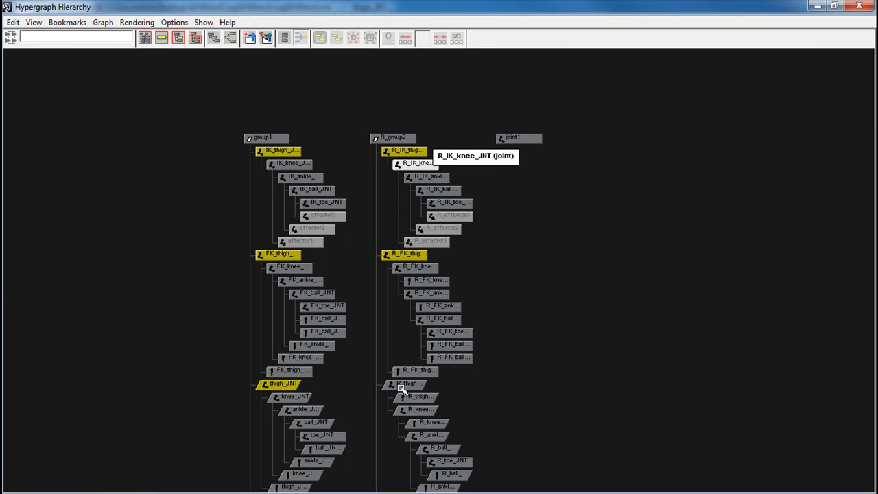
pyautogui.click(405, 382)
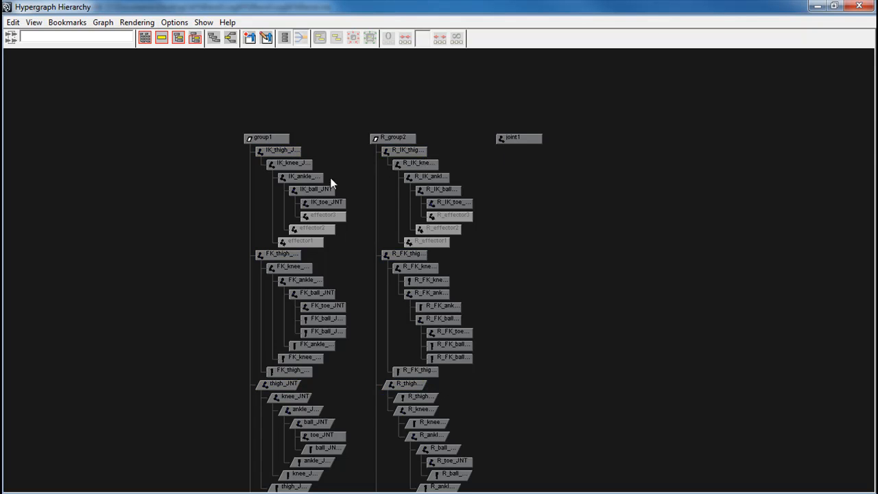
pyautogui.click(266, 137)
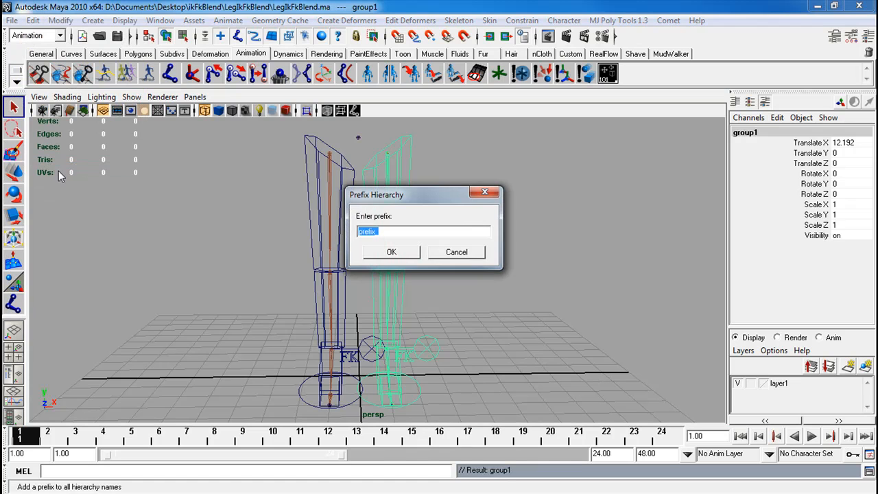
pyautogui.write('L_')
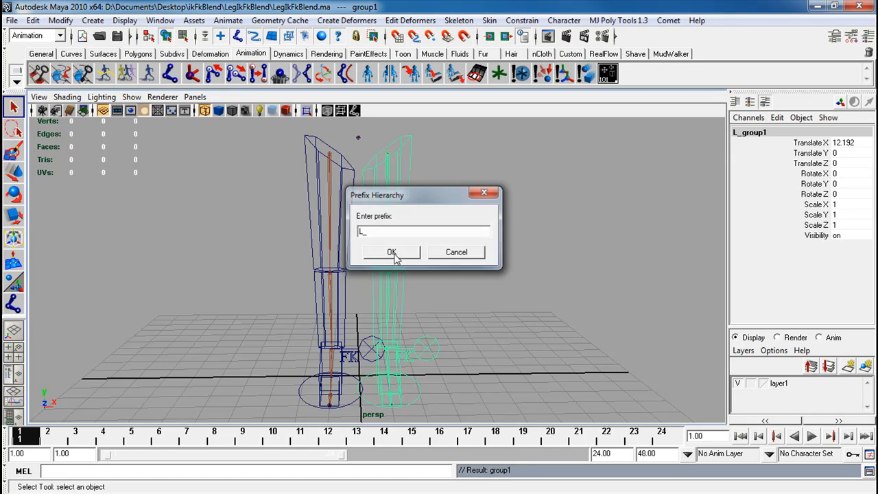
pyautogui.click(391, 253)
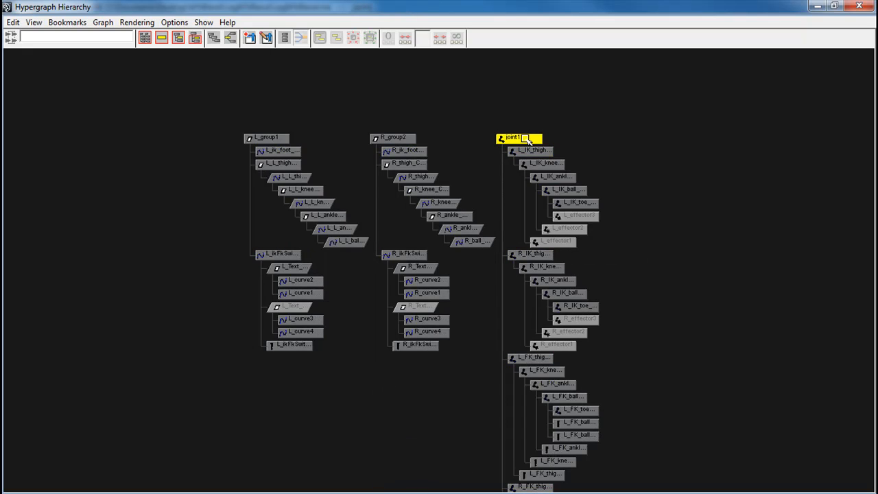
# - Rename the root joint above both leg chains to hip and refresh the hierarchy graph
pyautogui.doubleClick(514, 137)
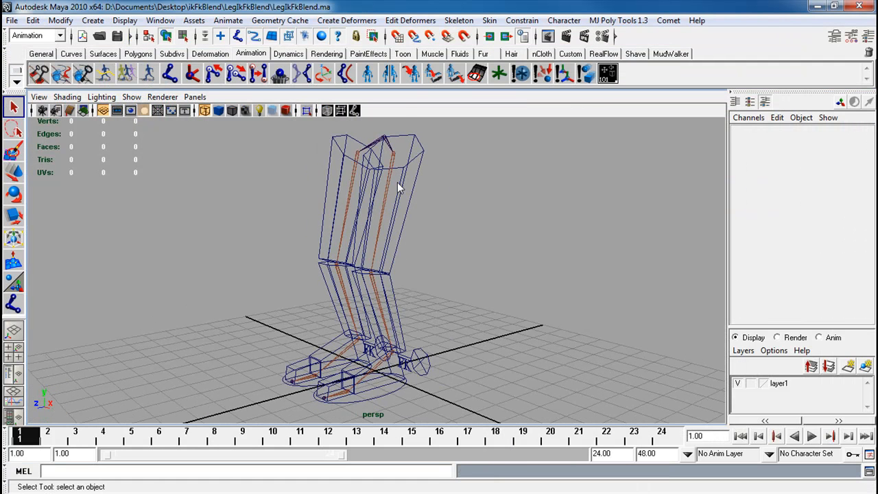
pyautogui.click(123, 21)
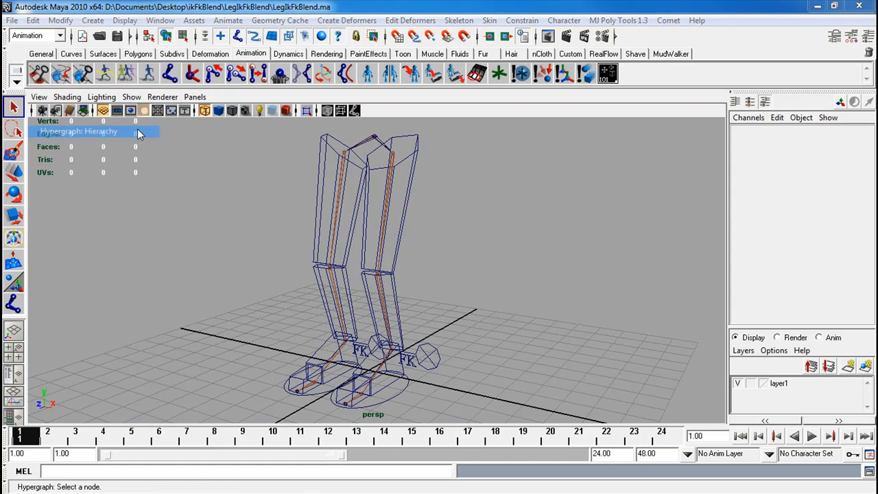
pyautogui.click(78, 132)
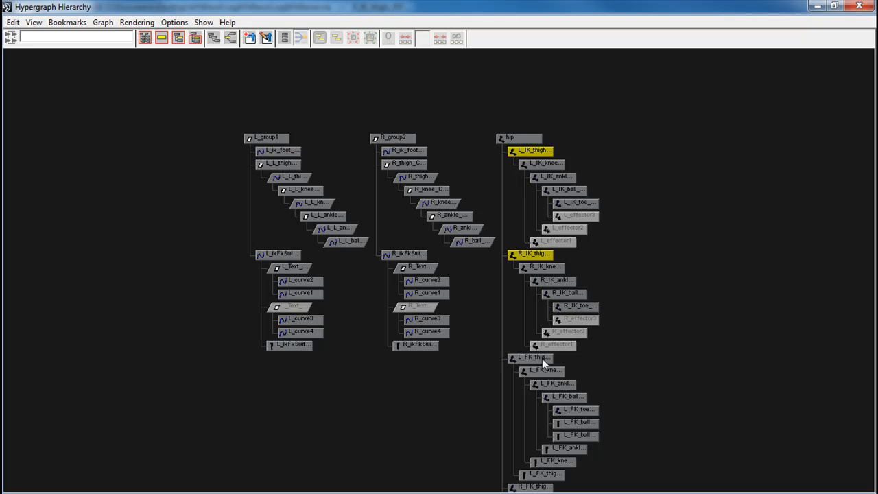
pyautogui.scroll(-3)
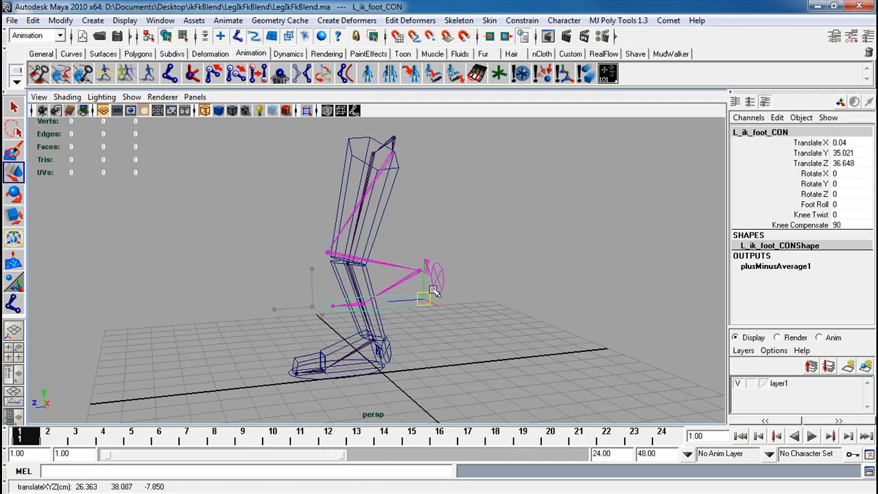
# - Move L_ik_foot_CON up and forward, try its Knee Twist, then lower it back to the ground
pyautogui.moveTo(422, 299); pyautogui.dragTo(323, 291)
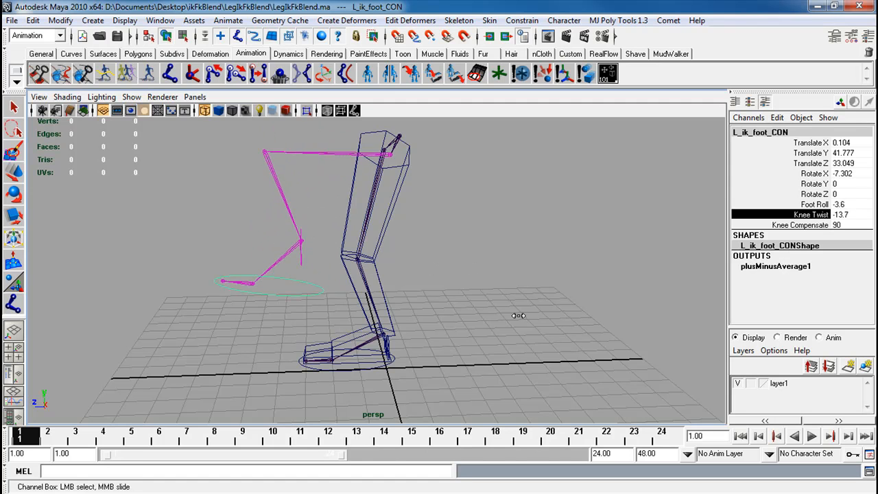
pyautogui.click(839, 213)
pyautogui.write('0')
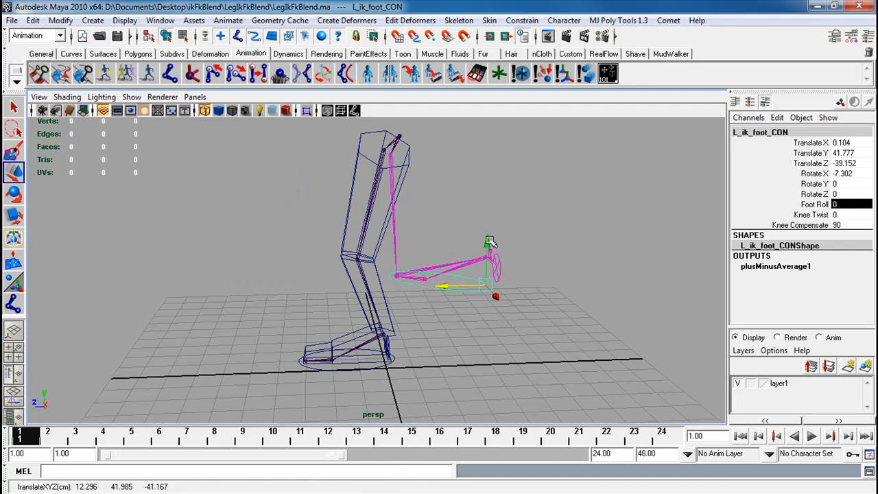
pyautogui.moveTo(491, 241); pyautogui.dragTo(487, 284)
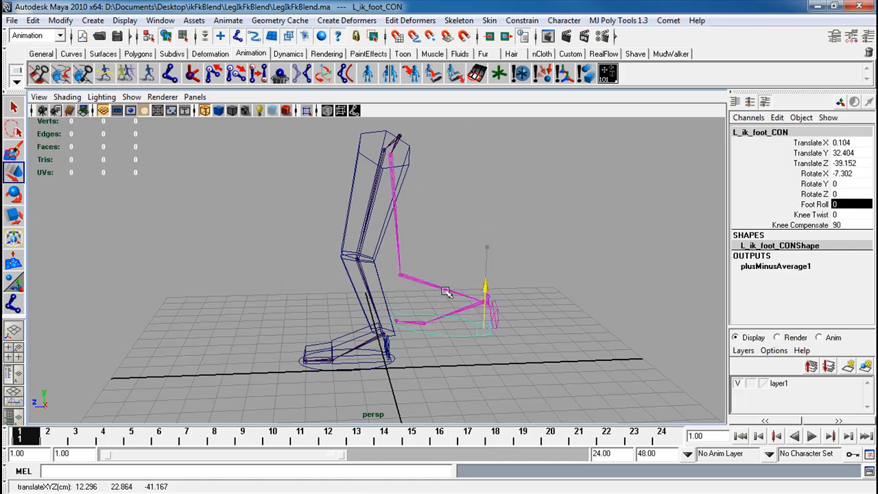